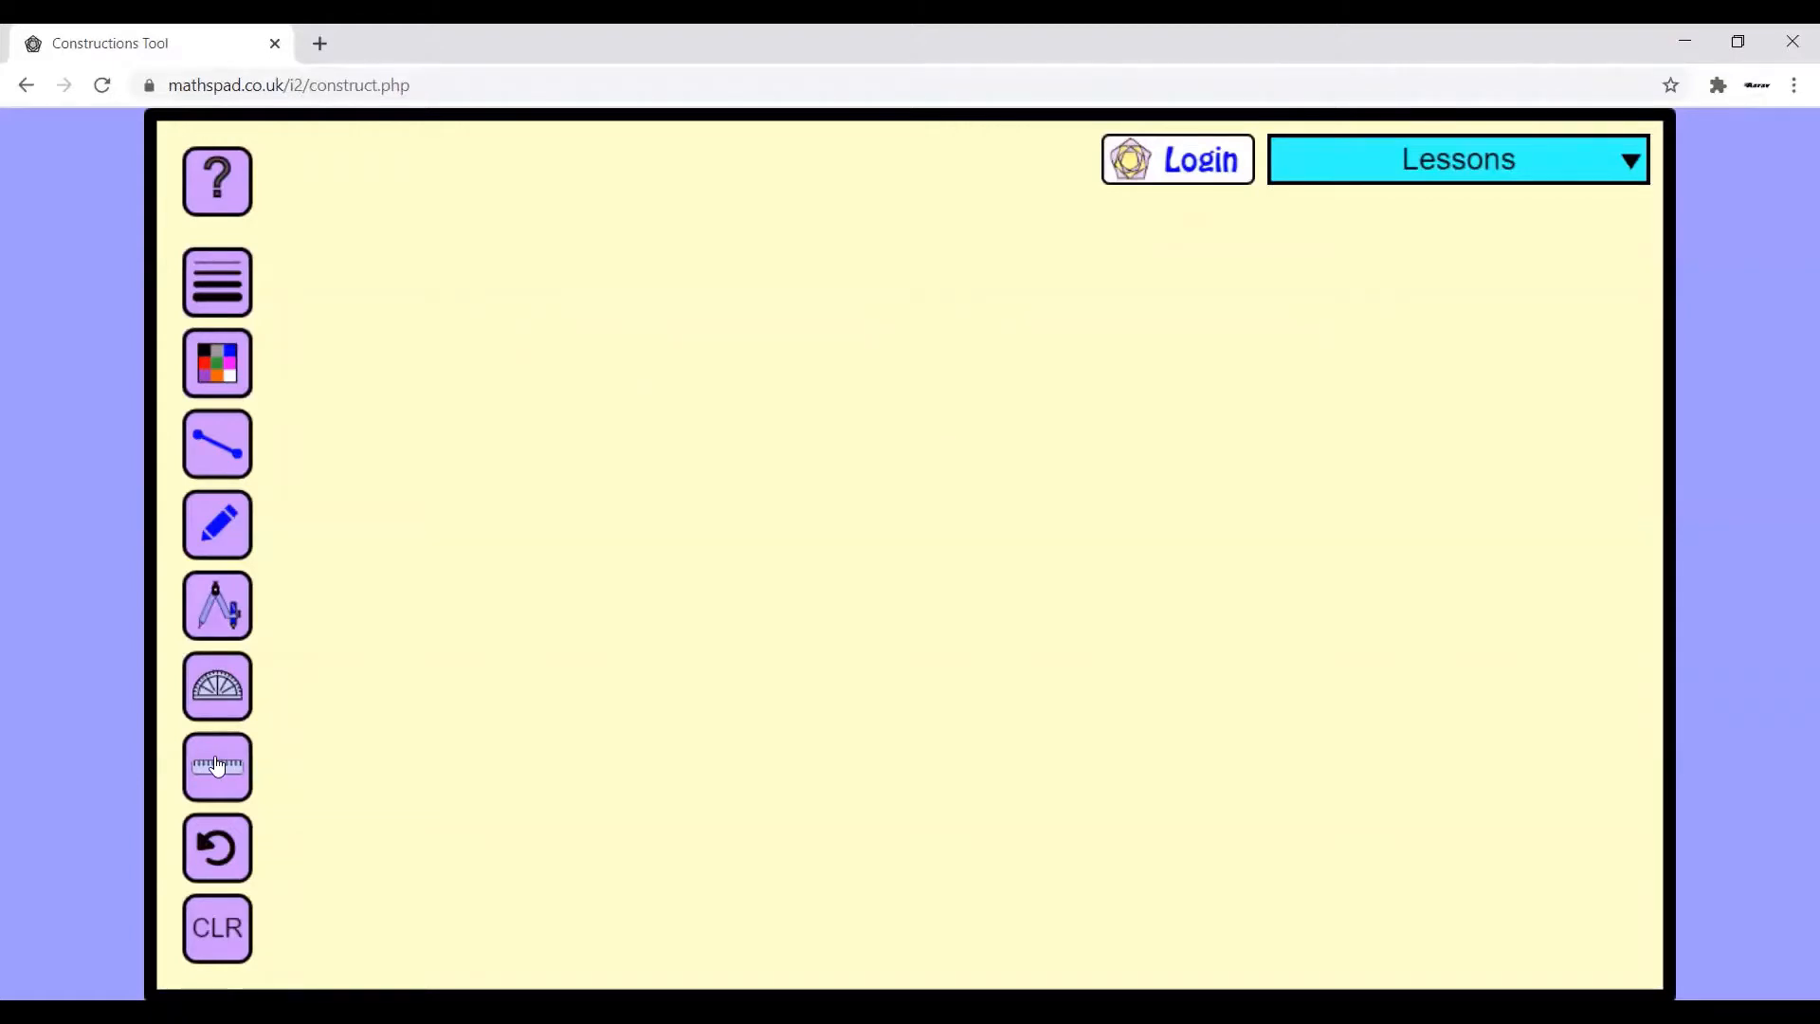
Draw a black line along the ruler from 0 to 6 cm, then hide the ruler
{"action": "left_click", "coordinate": [217, 766]}
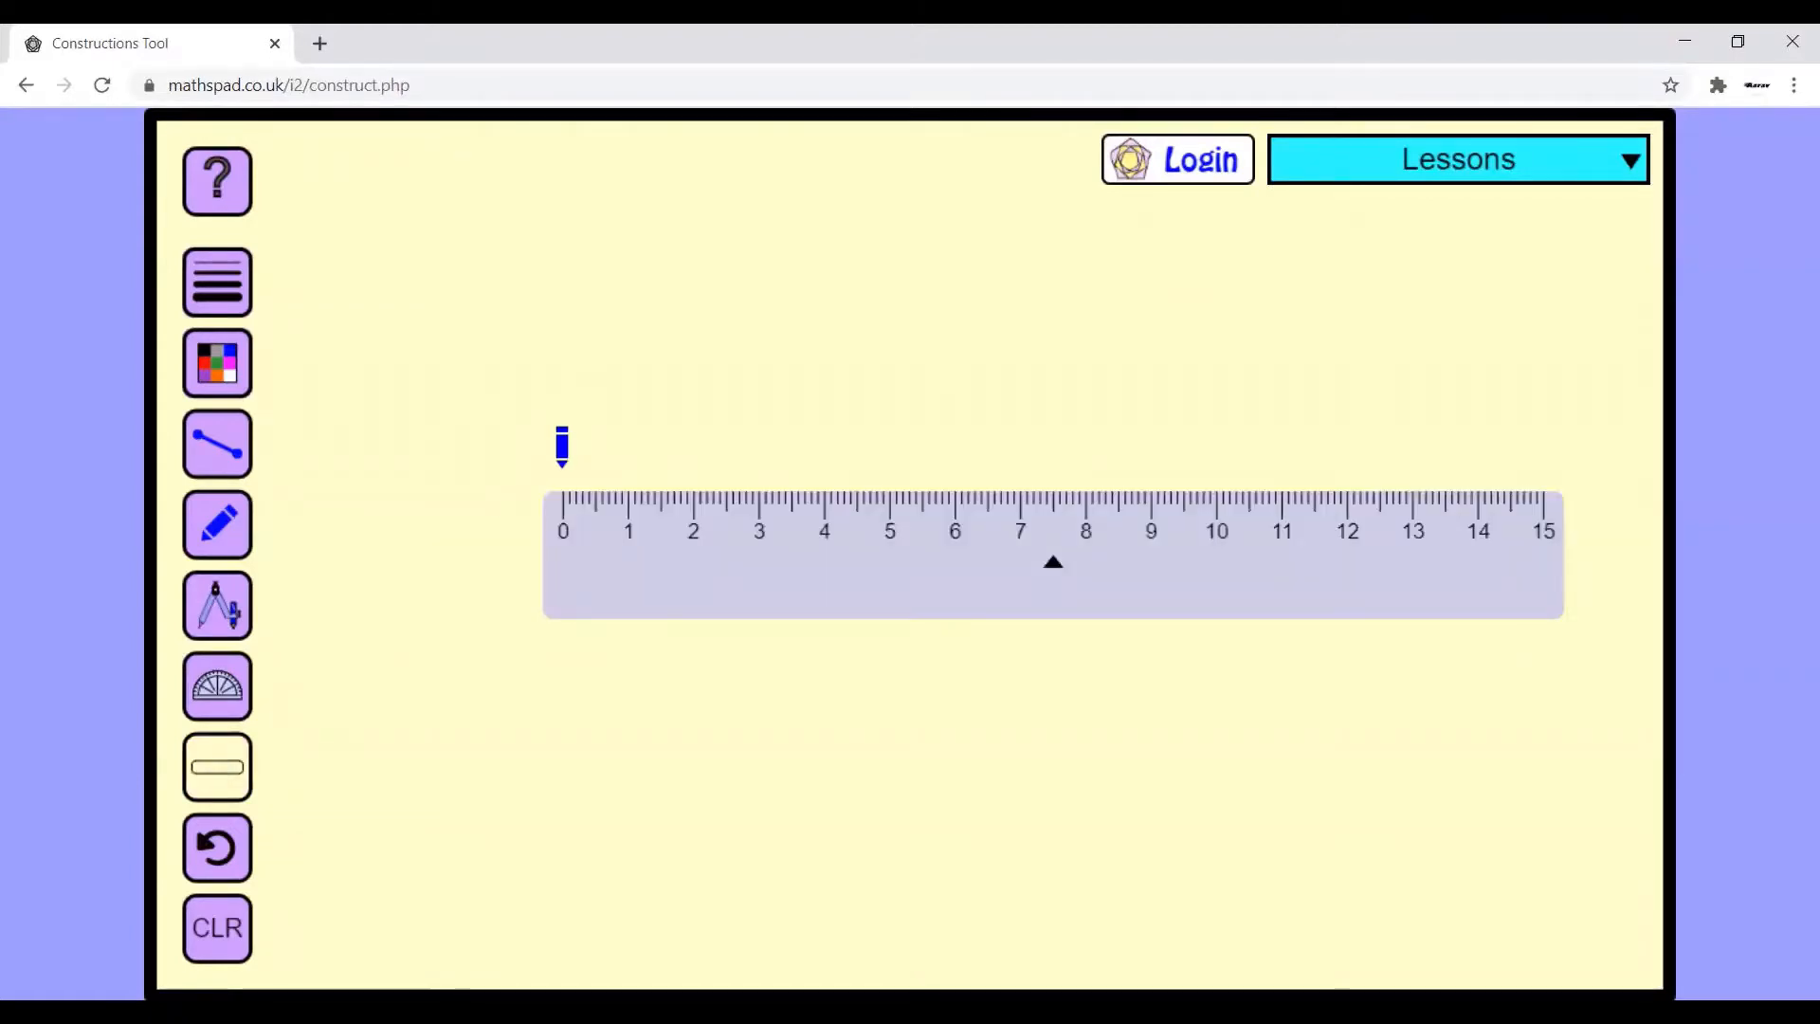
{"action": "left_click", "coordinate": [216, 362]}
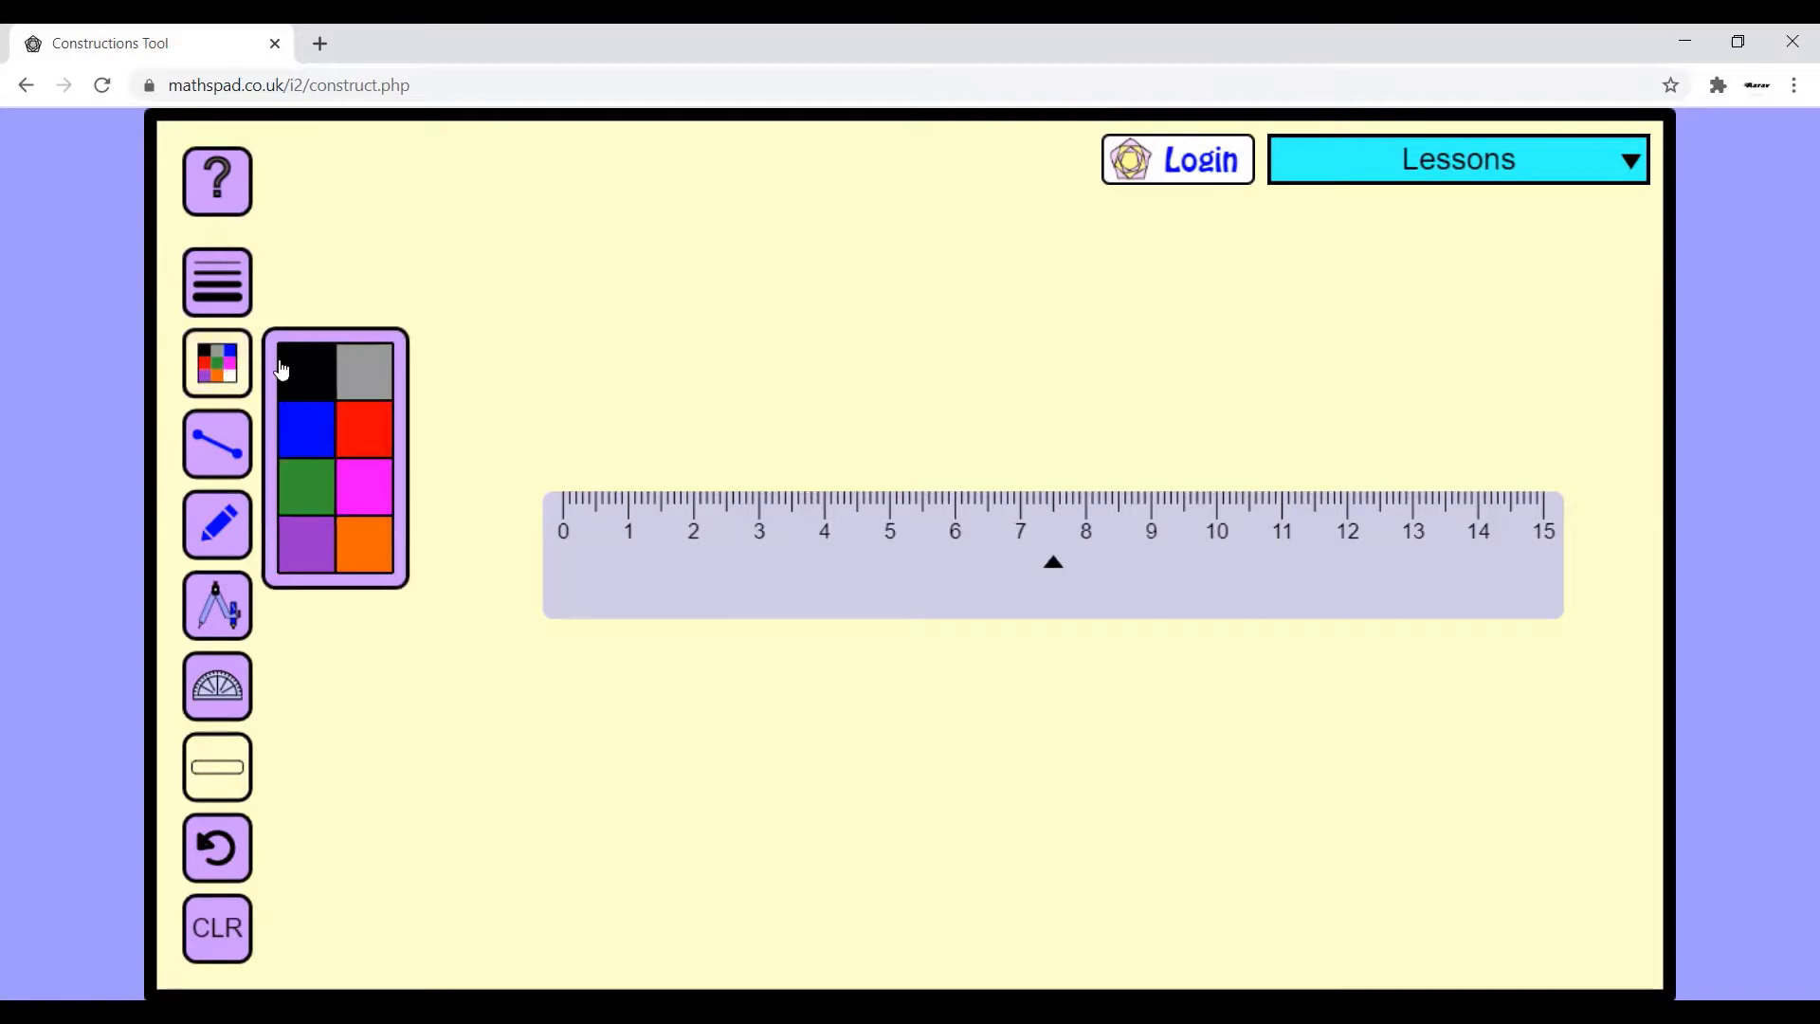
{"action": "left_click", "coordinate": [217, 606]}
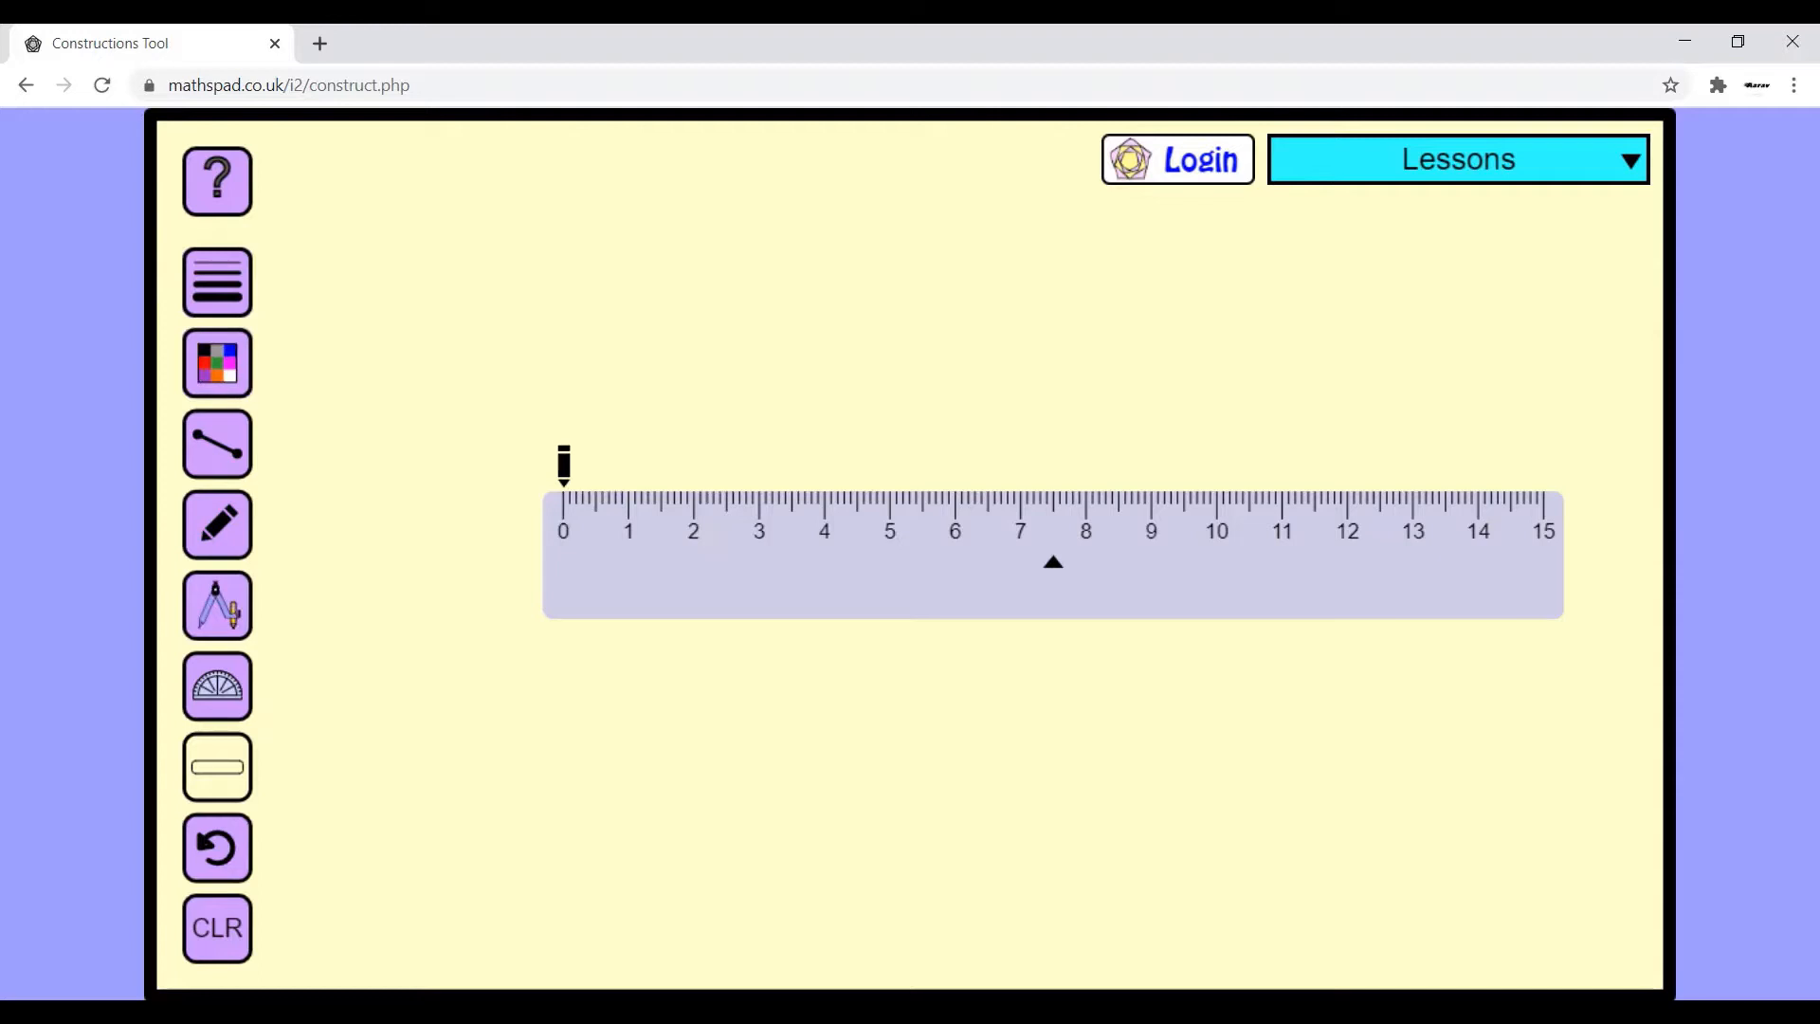
{"action": "left_click_drag", "start_coordinate": [563, 485], "coordinate": [716, 485]}
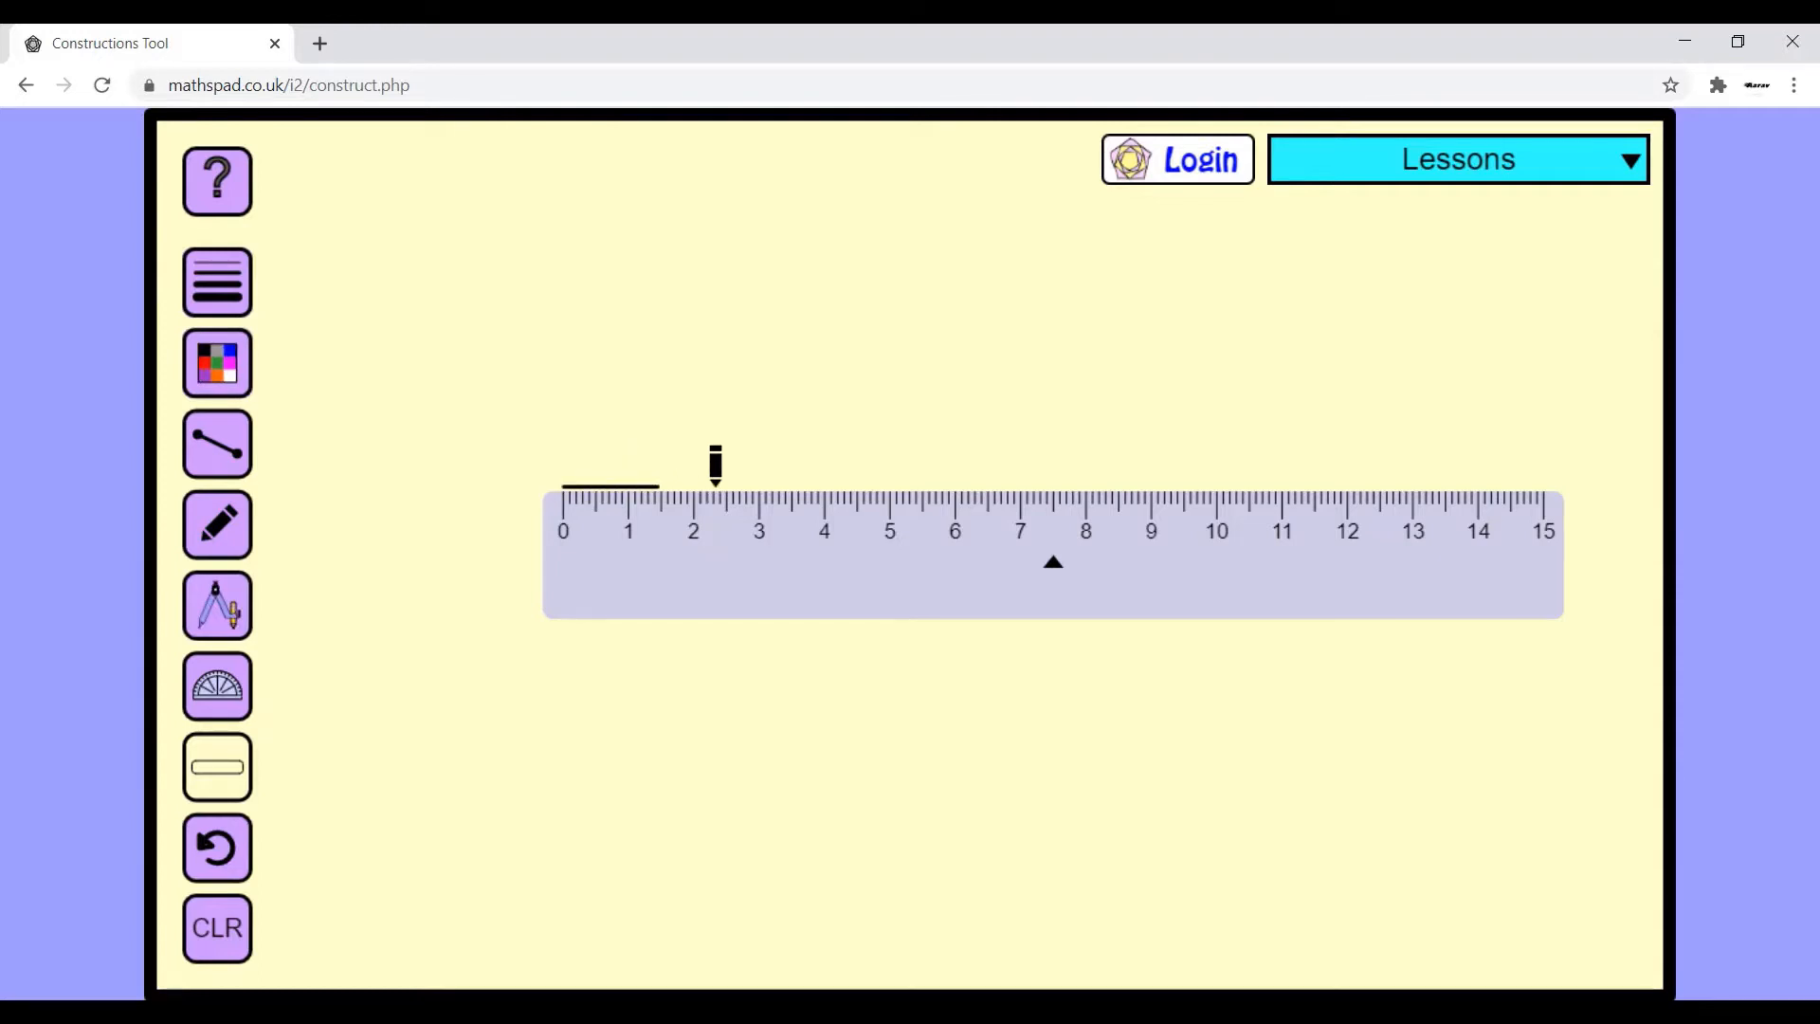
{"action": "left_click_drag", "start_coordinate": [717, 465], "coordinate": [952, 470]}
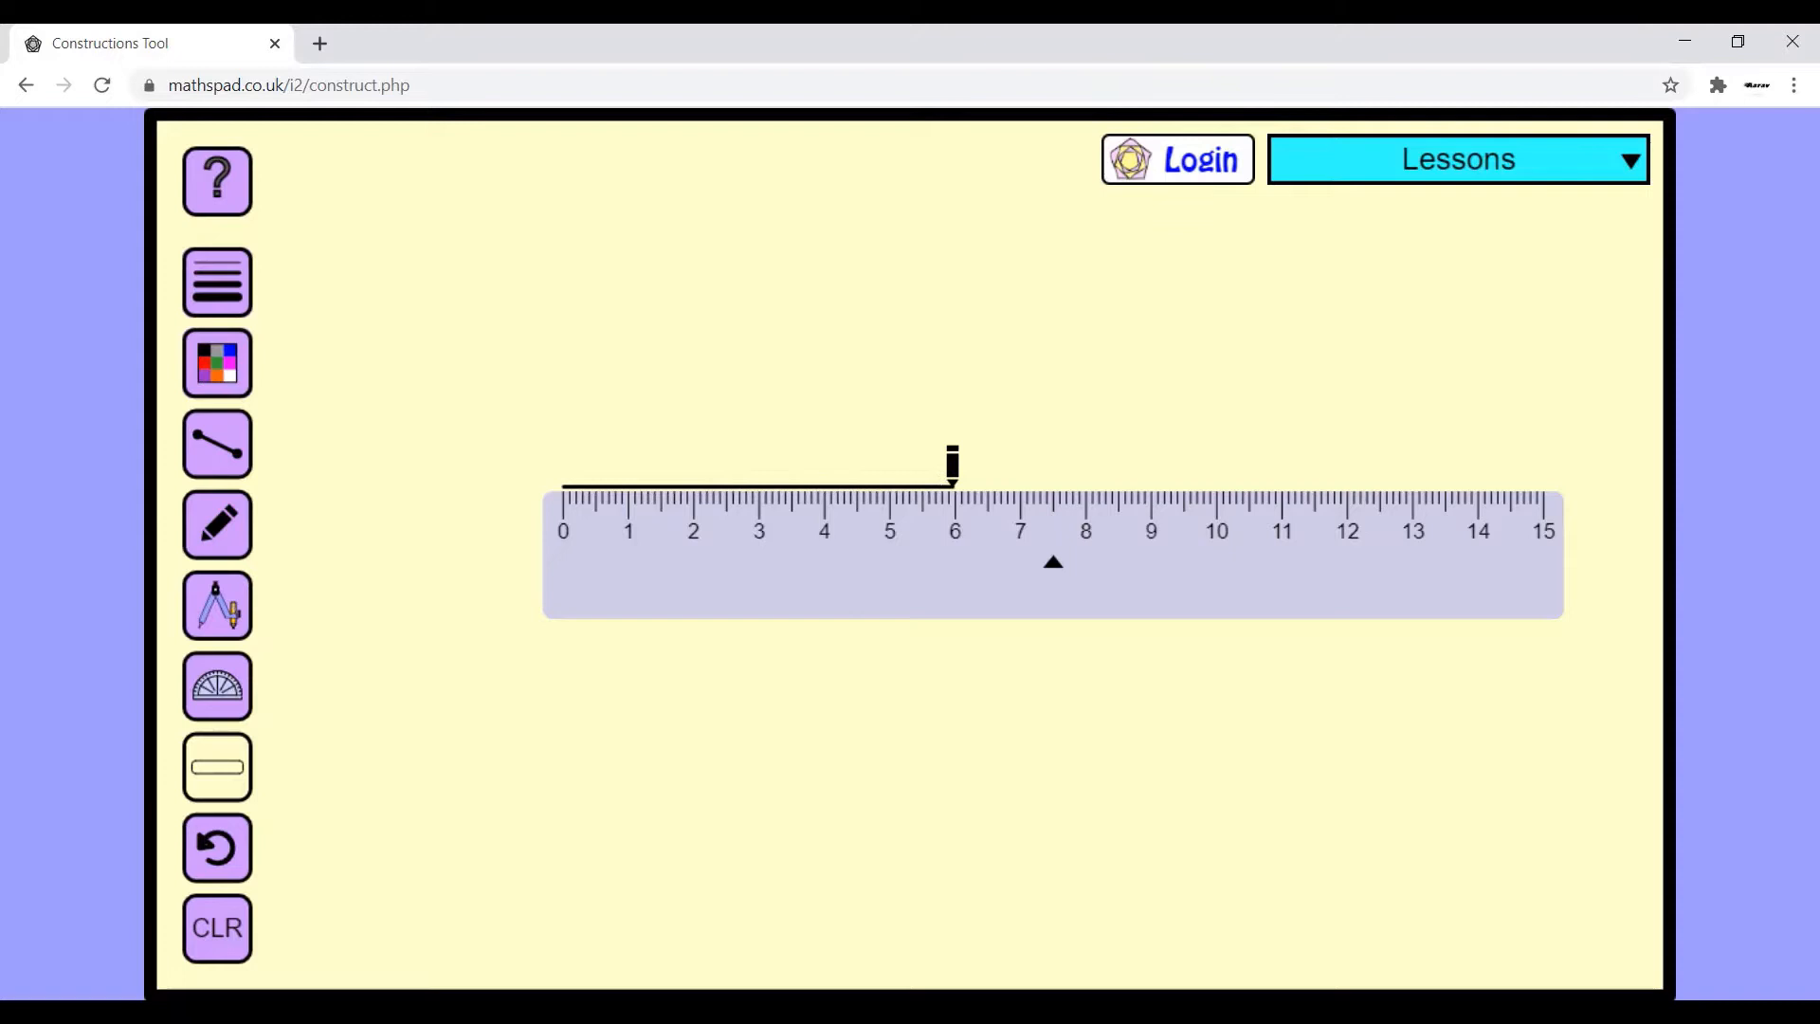
{"action": "left_click", "coordinate": [217, 766]}
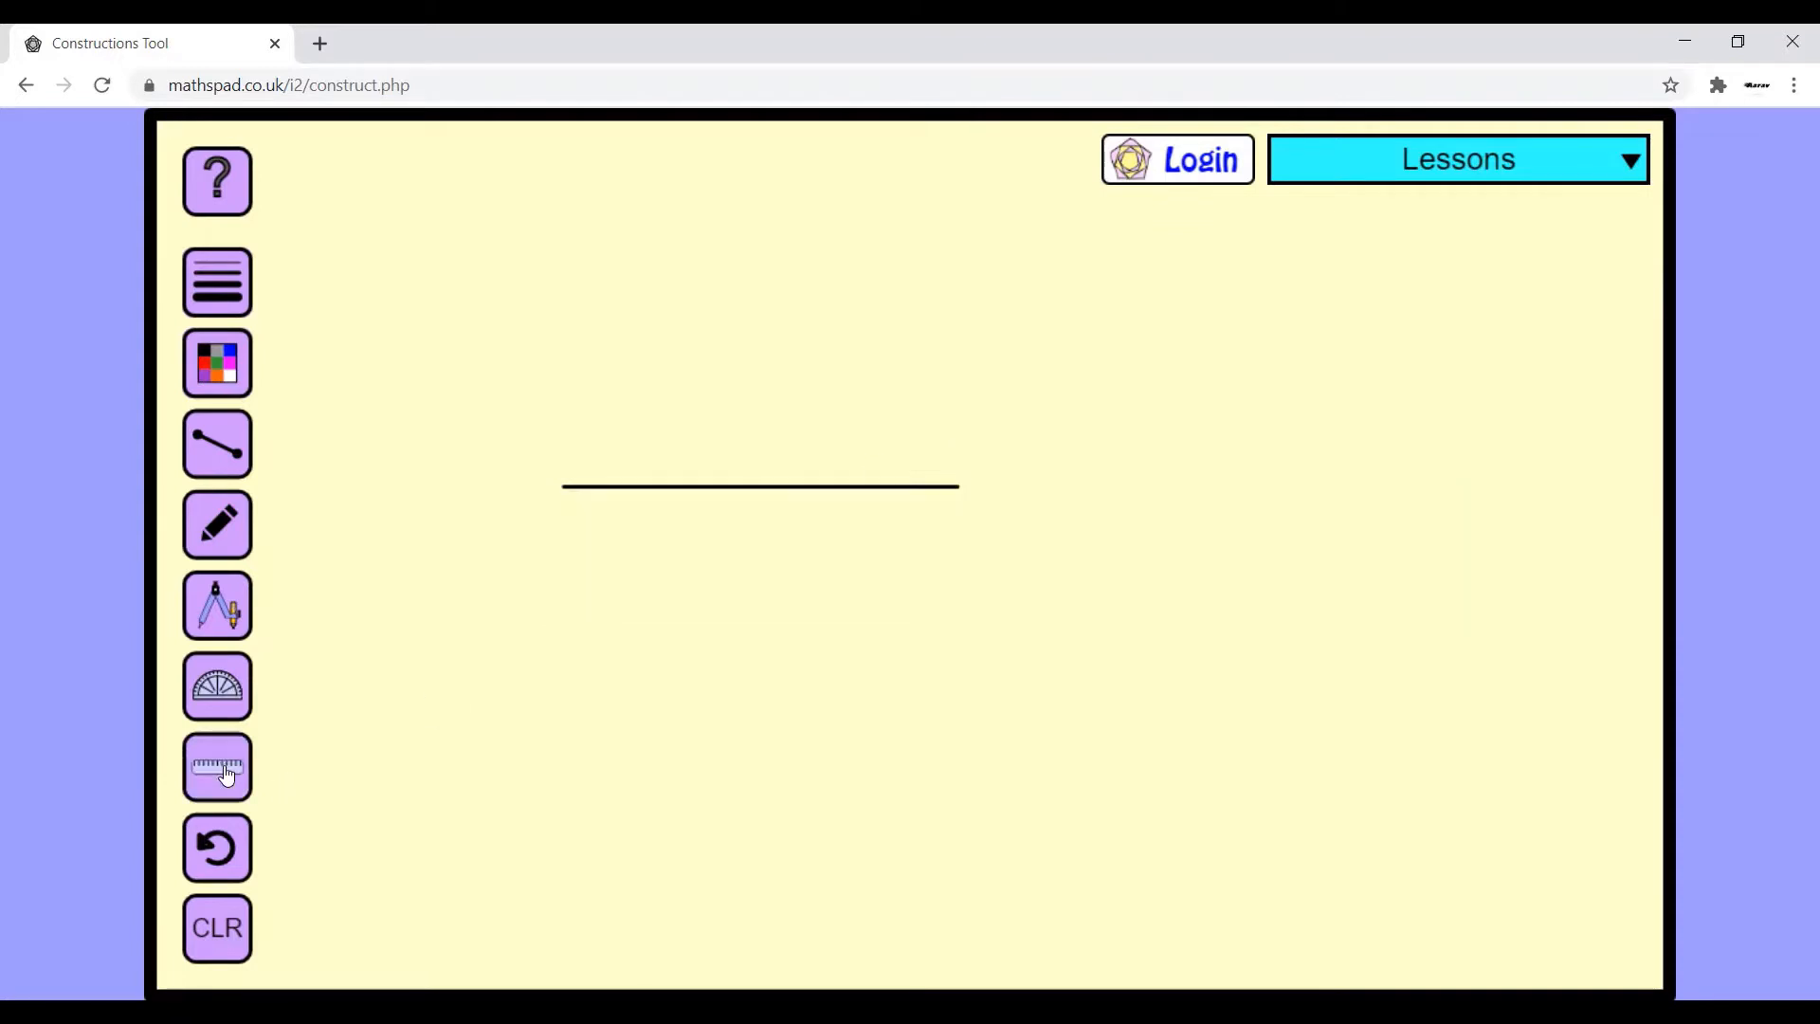
{"action": "mouse_move", "coordinate": [744, 537]}
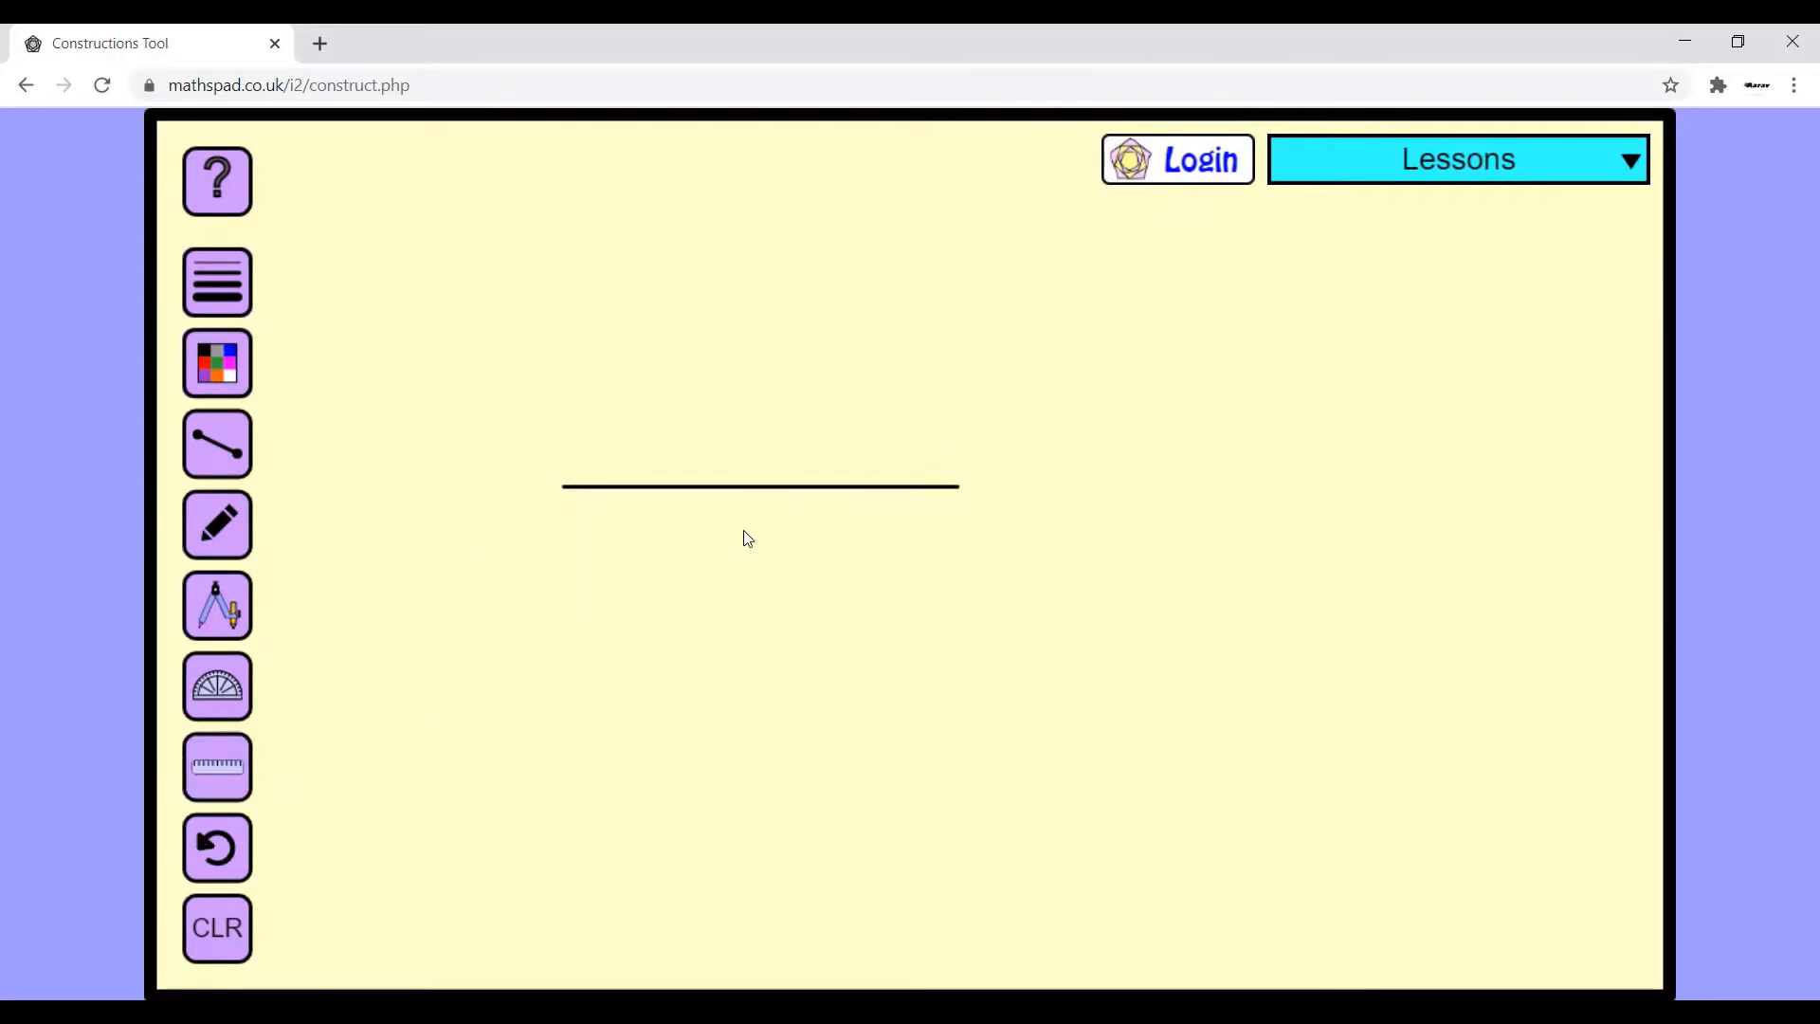
{"action": "mouse_move", "coordinate": [232, 586]}
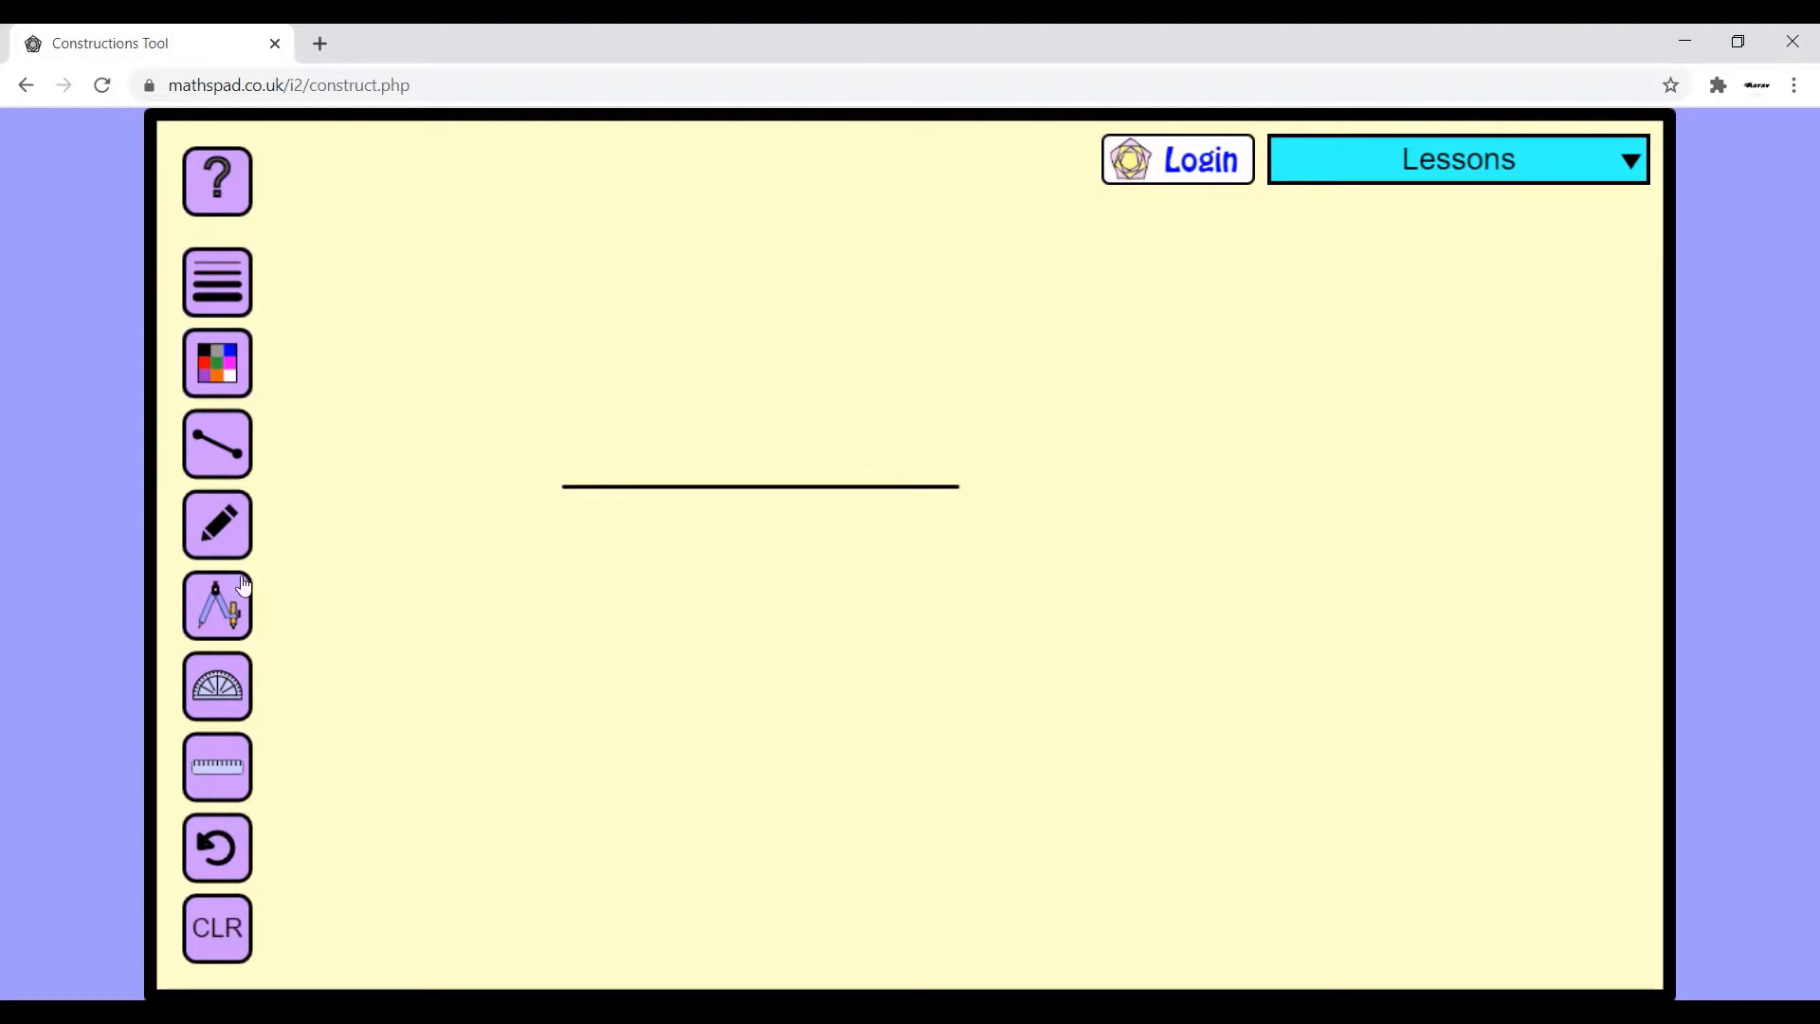
Pick up the compass tool to draw the large arc from the left endpoint
{"action": "left_click", "coordinate": [217, 605]}
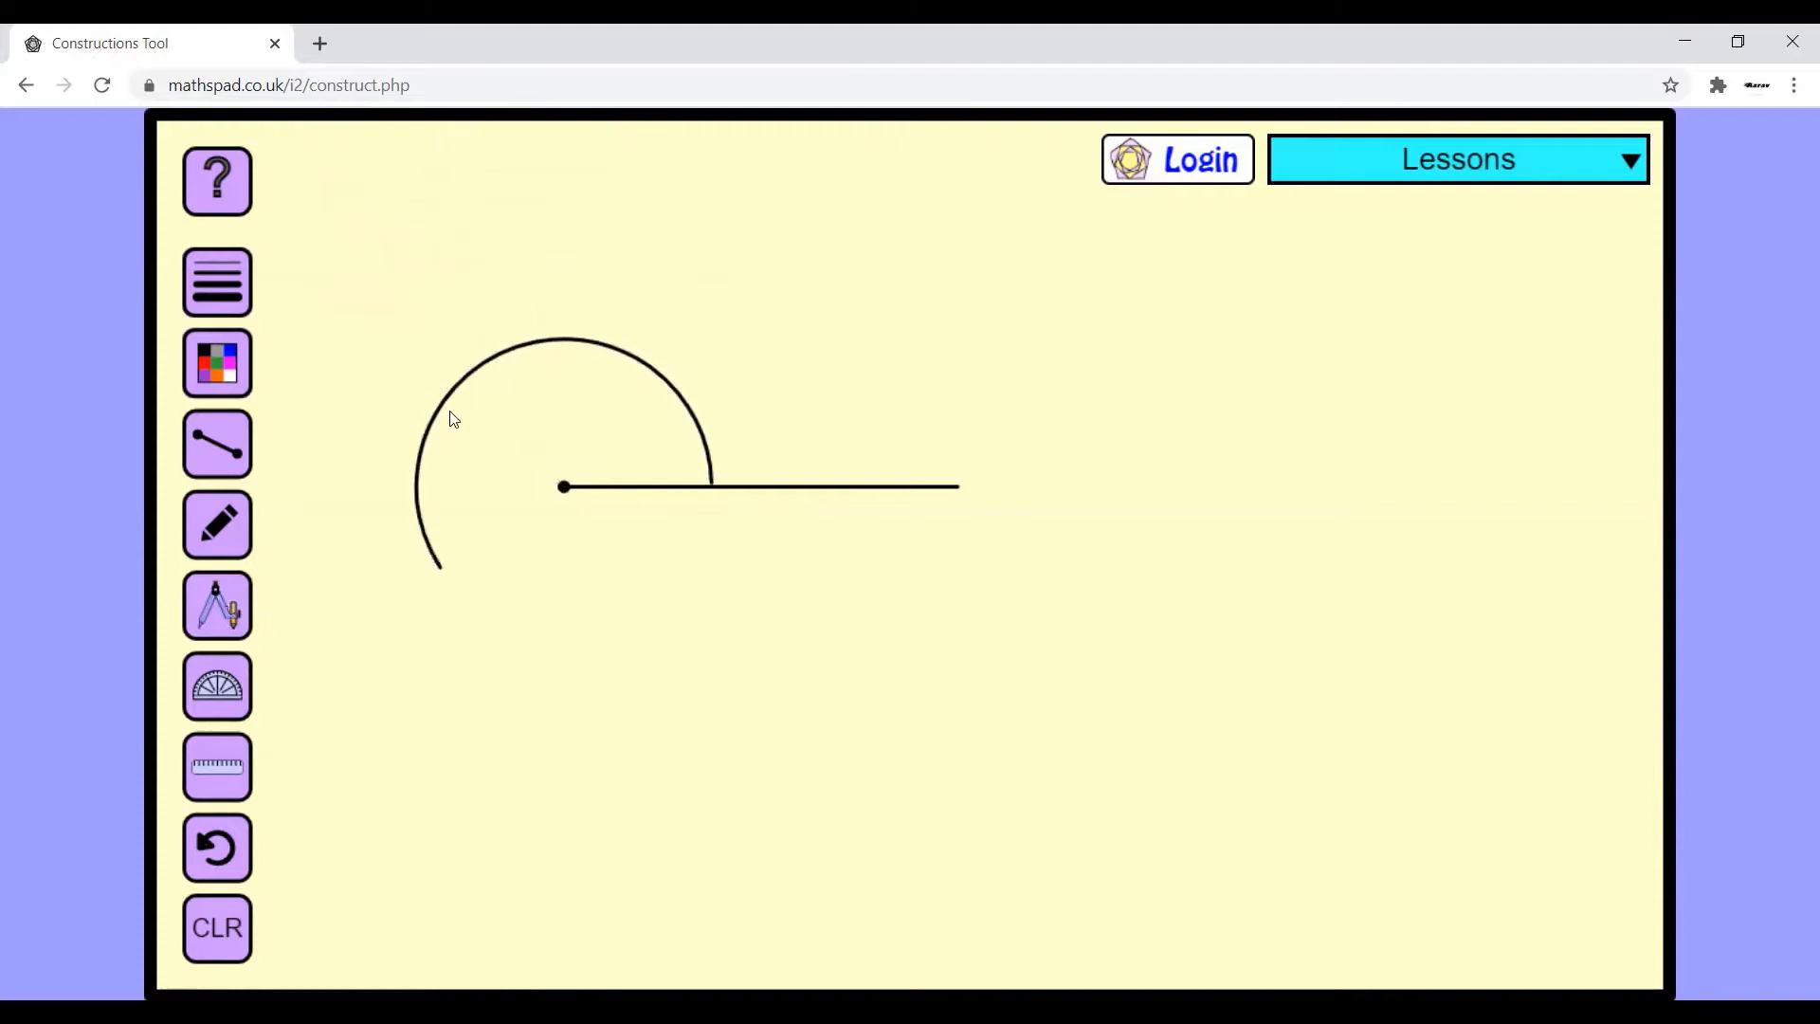
{"action": "mouse_move", "coordinate": [451, 547]}
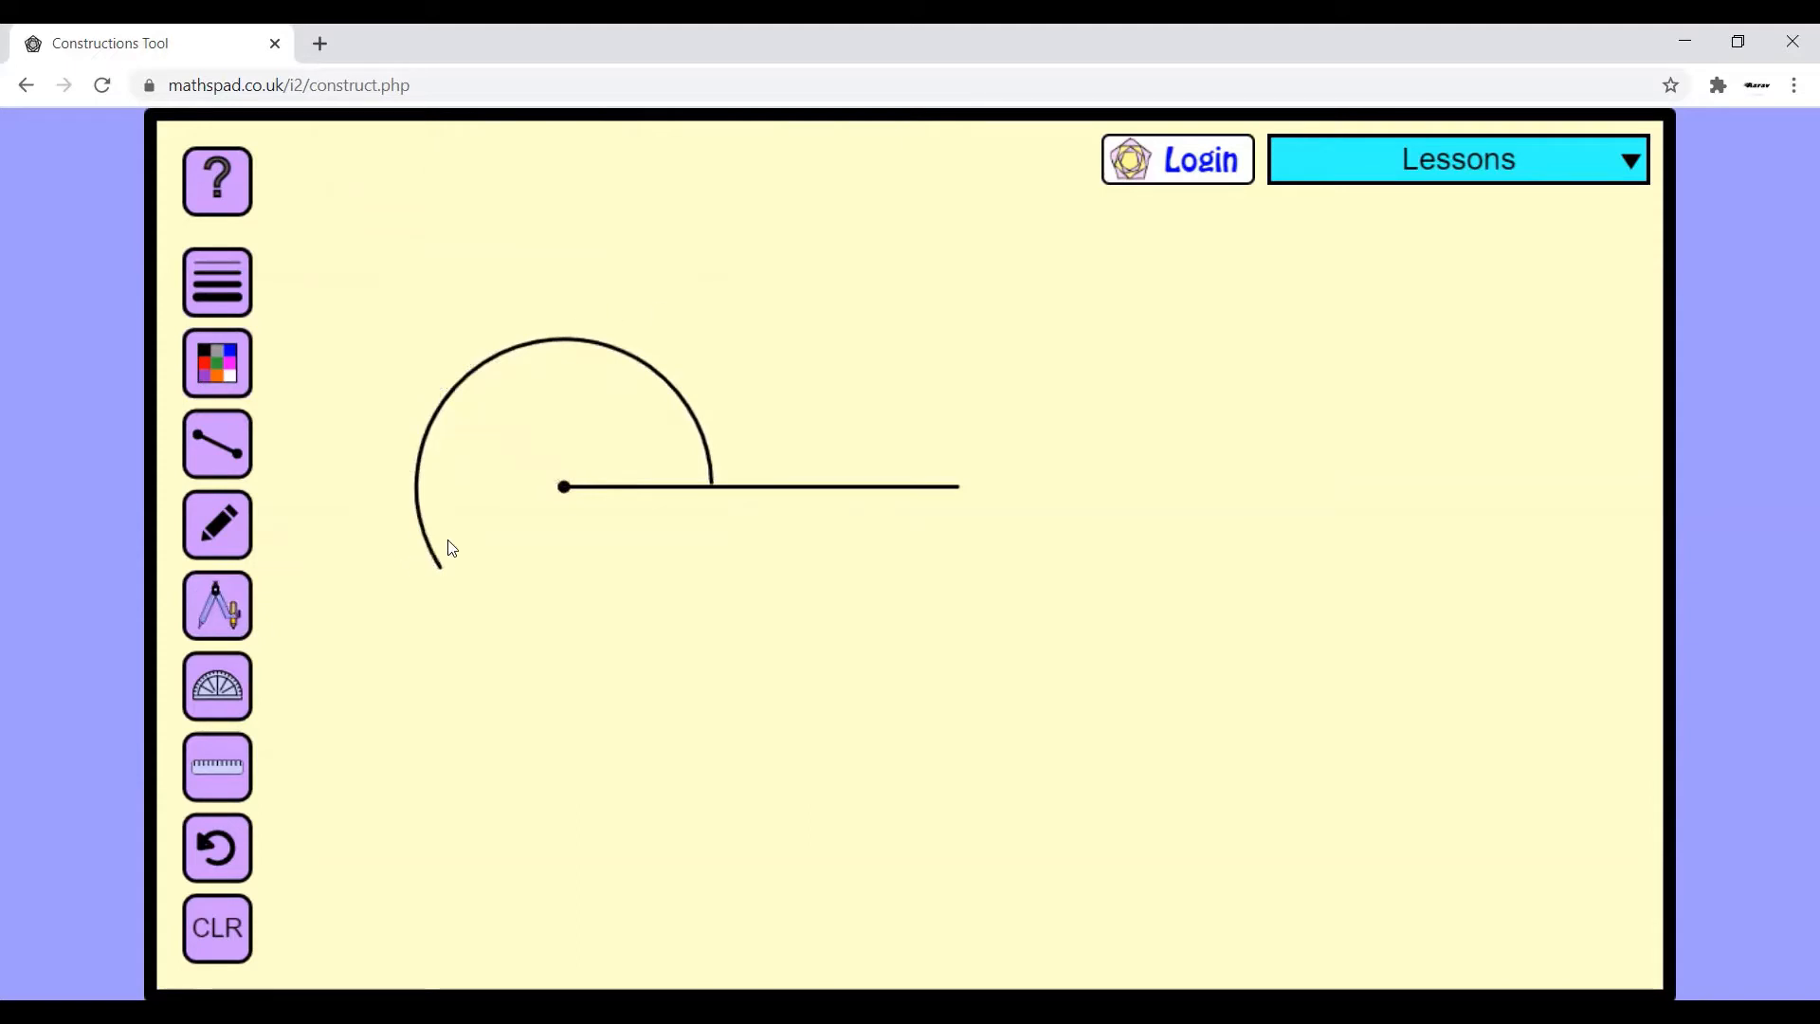
{"action": "mouse_move", "coordinate": [663, 467]}
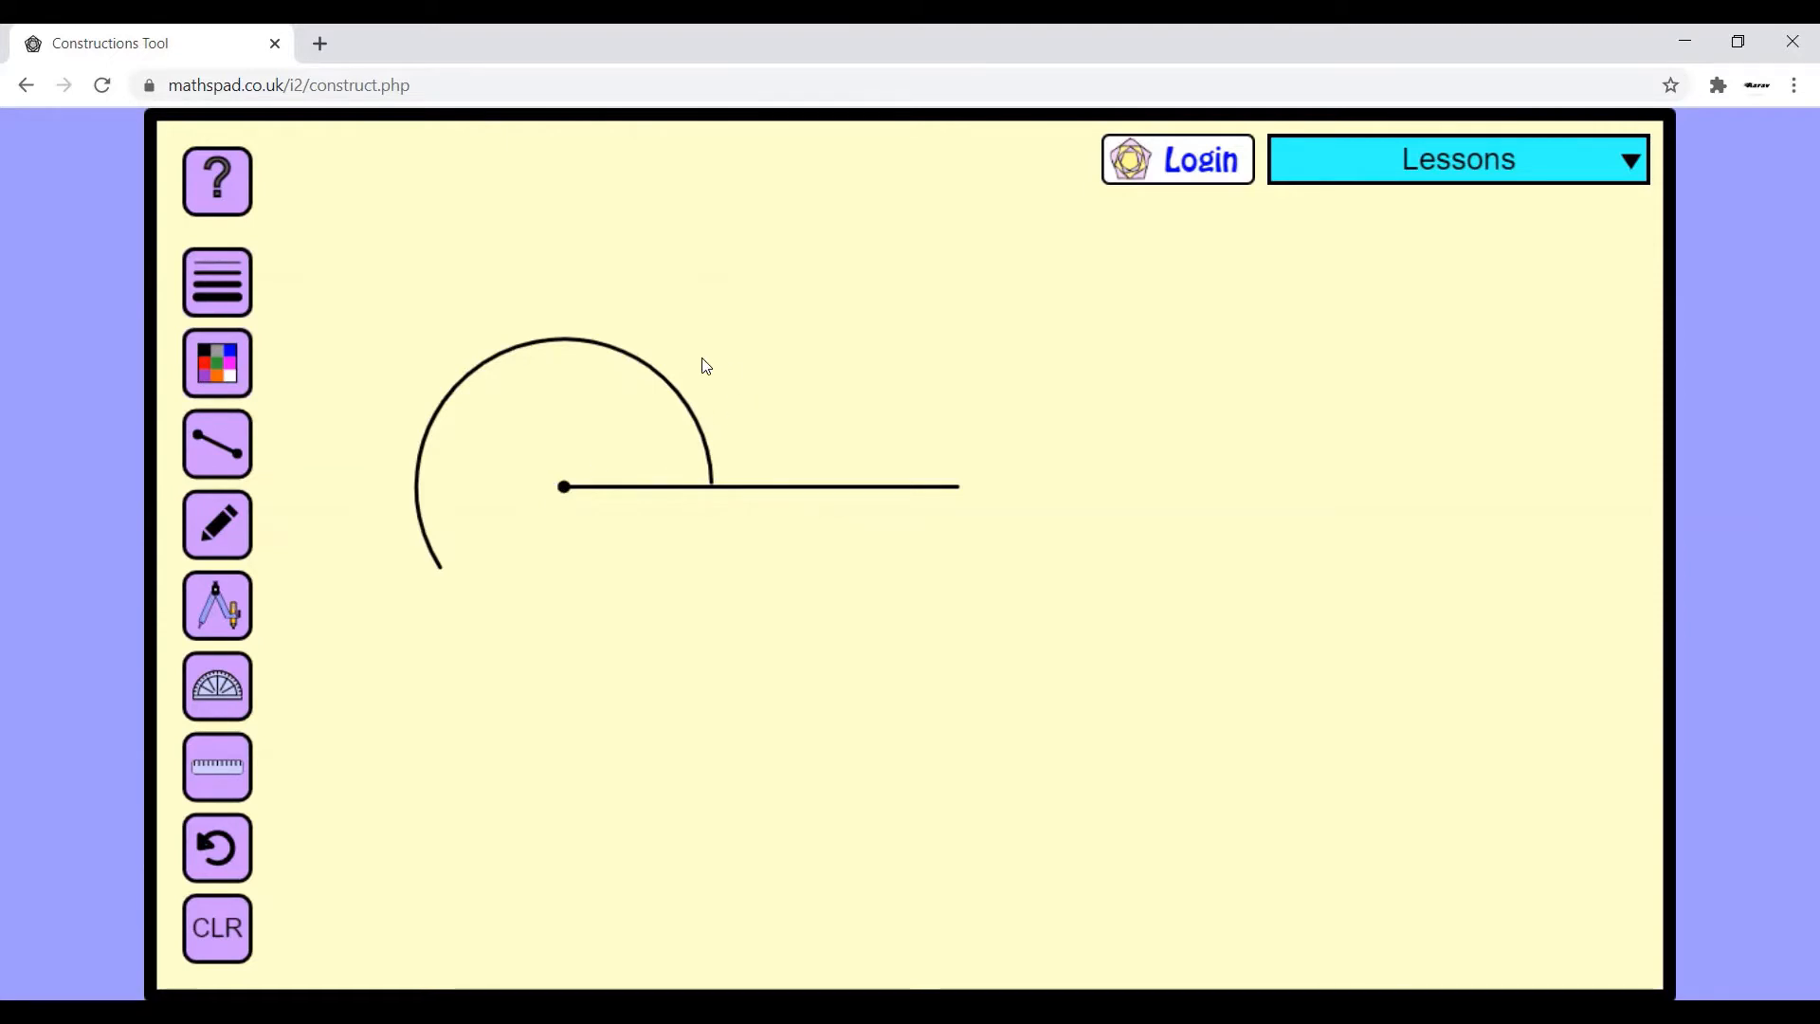
{"action": "mouse_move", "coordinate": [627, 363]}
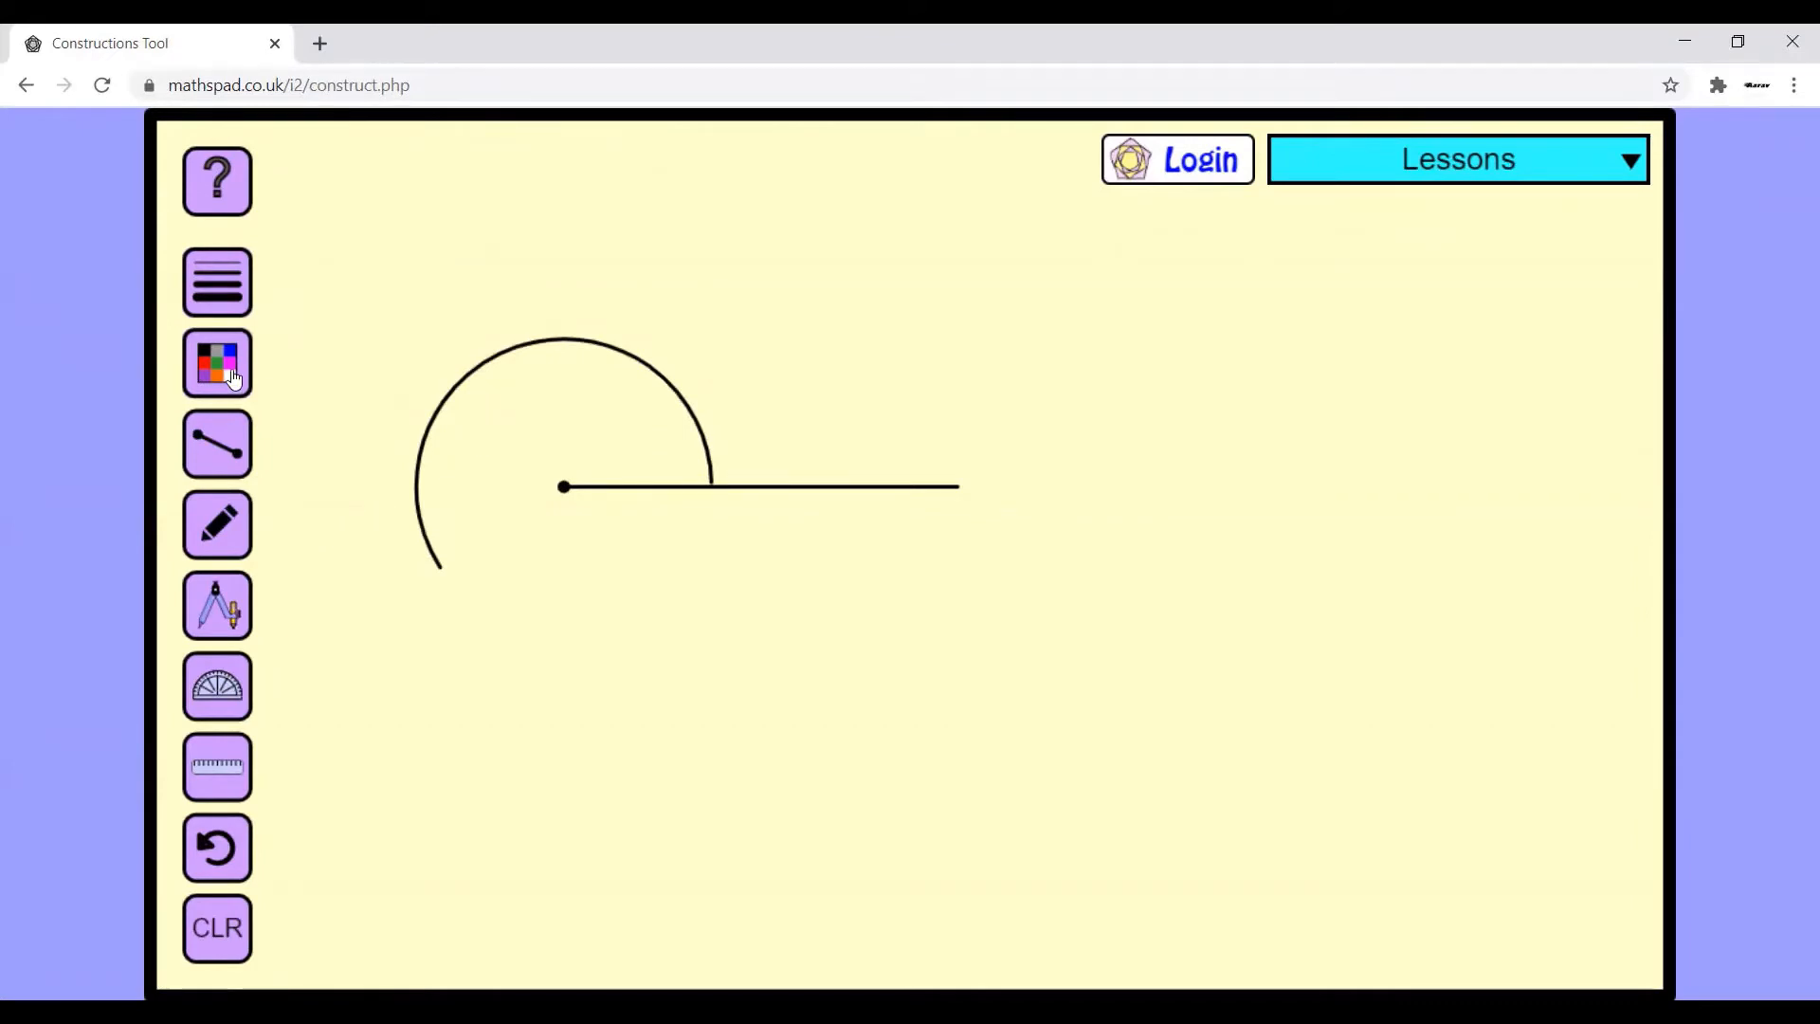
Switch to red and ready the compass at the same radius for the crossing arc
{"action": "left_click", "coordinate": [217, 362]}
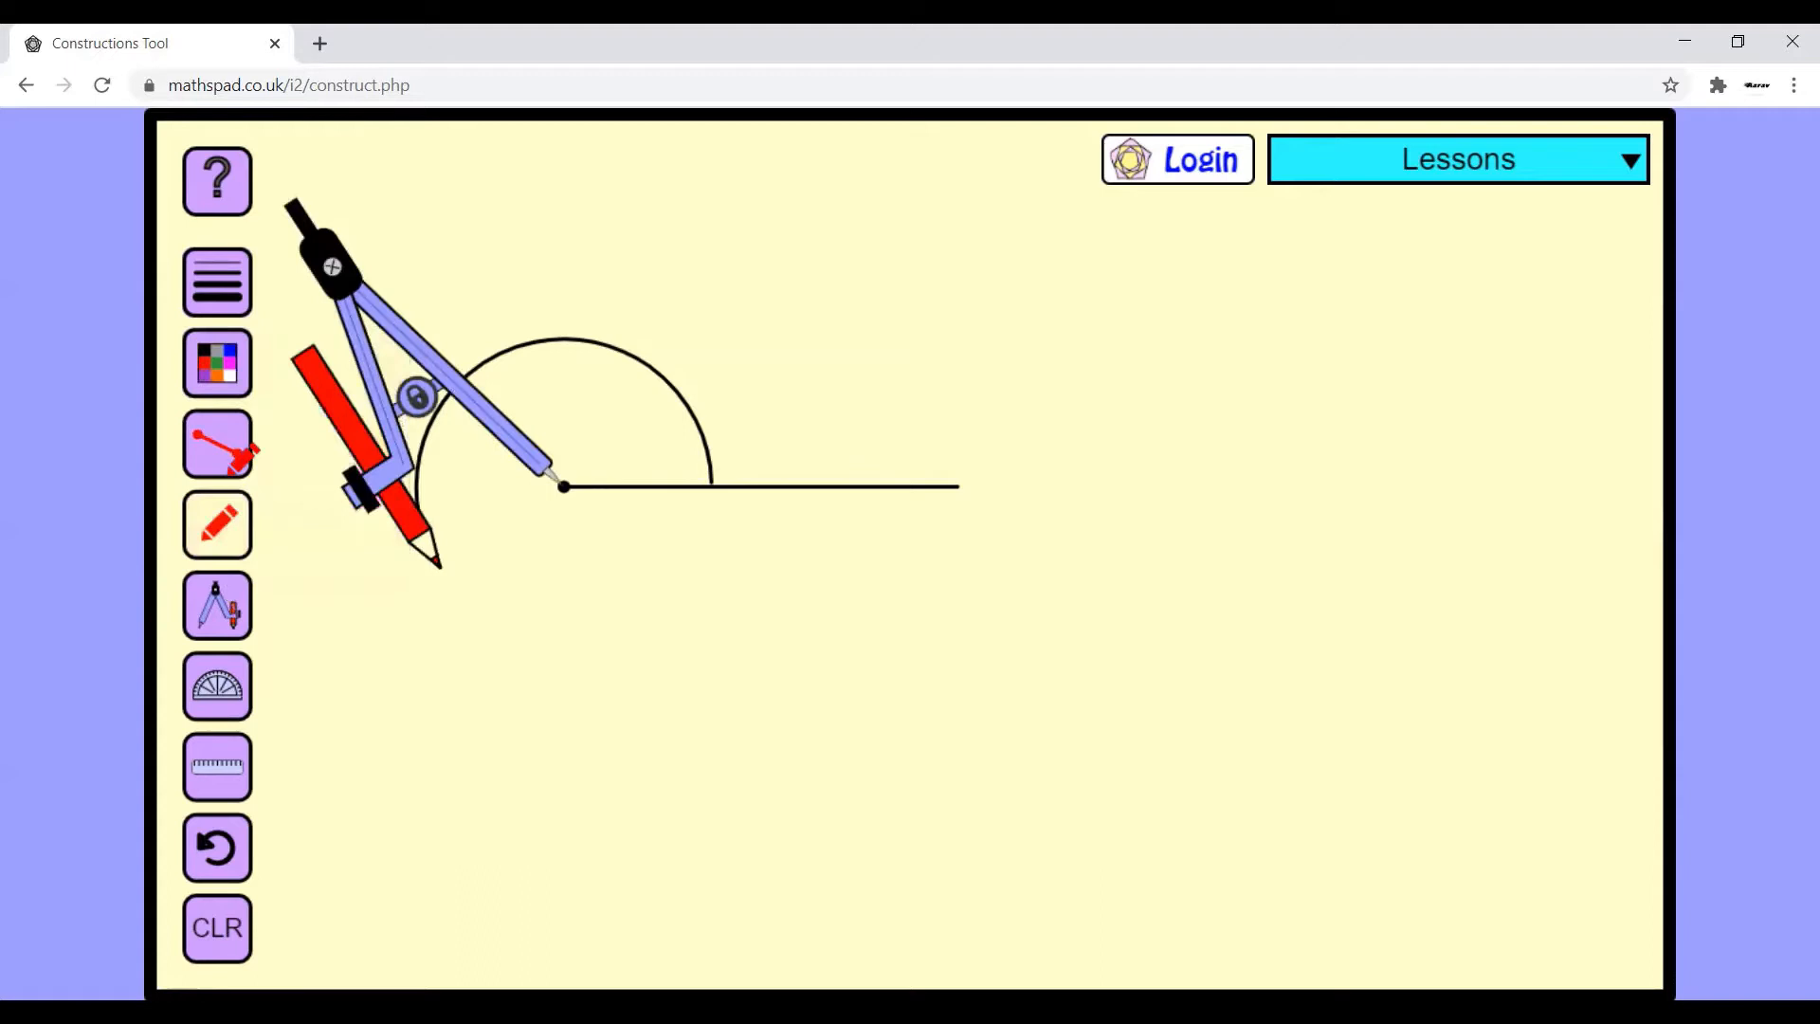
{"action": "left_click", "coordinate": [217, 524]}
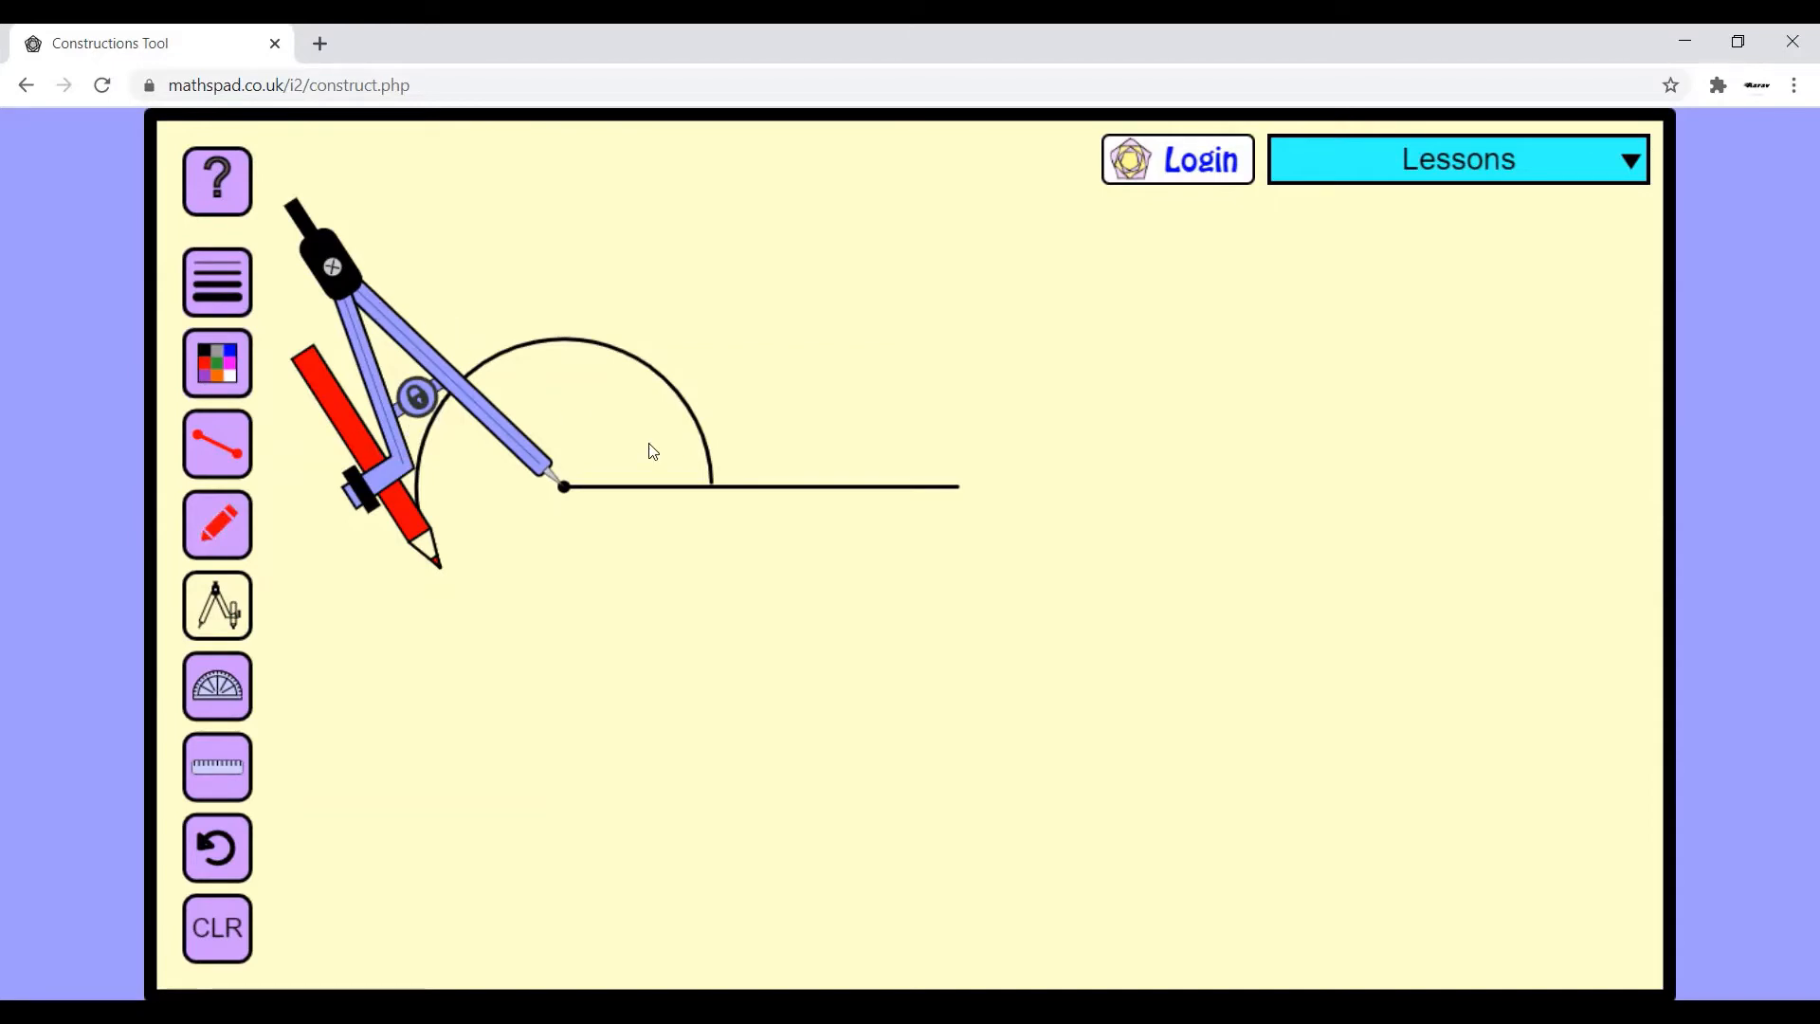
{"action": "mouse_move", "coordinate": [513, 439]}
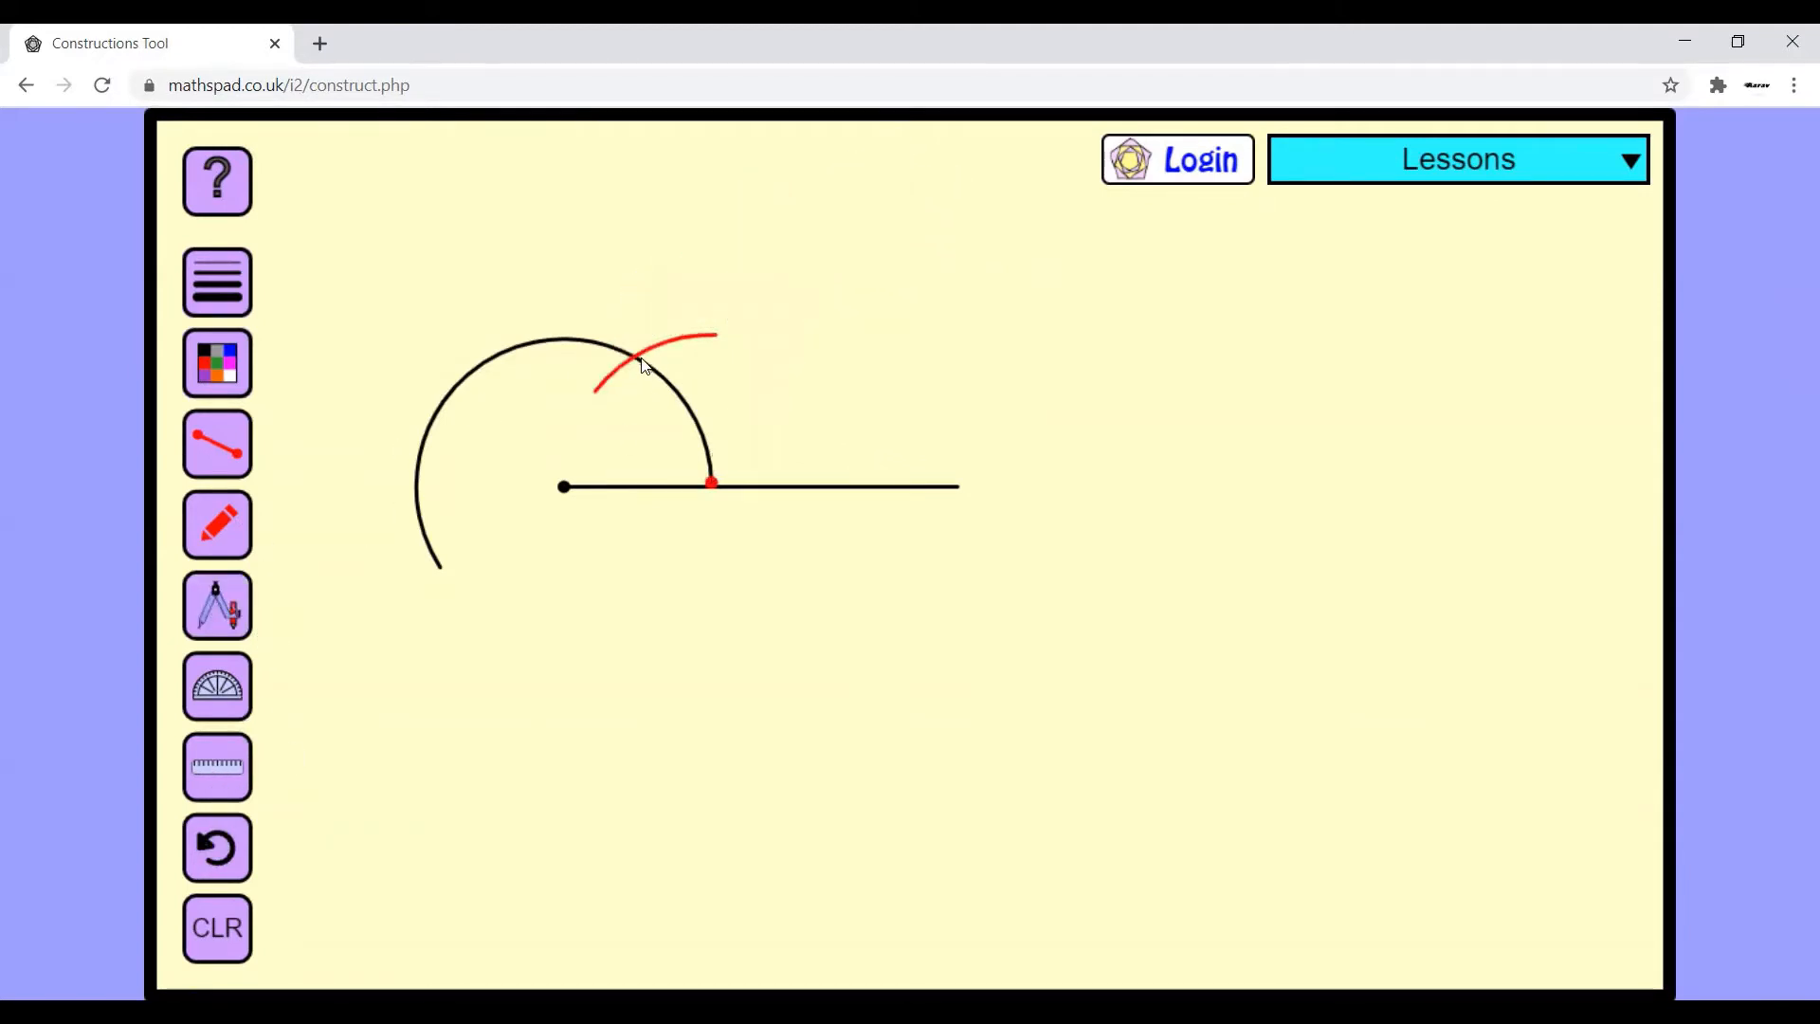
{"action": "mouse_move", "coordinate": [217, 447]}
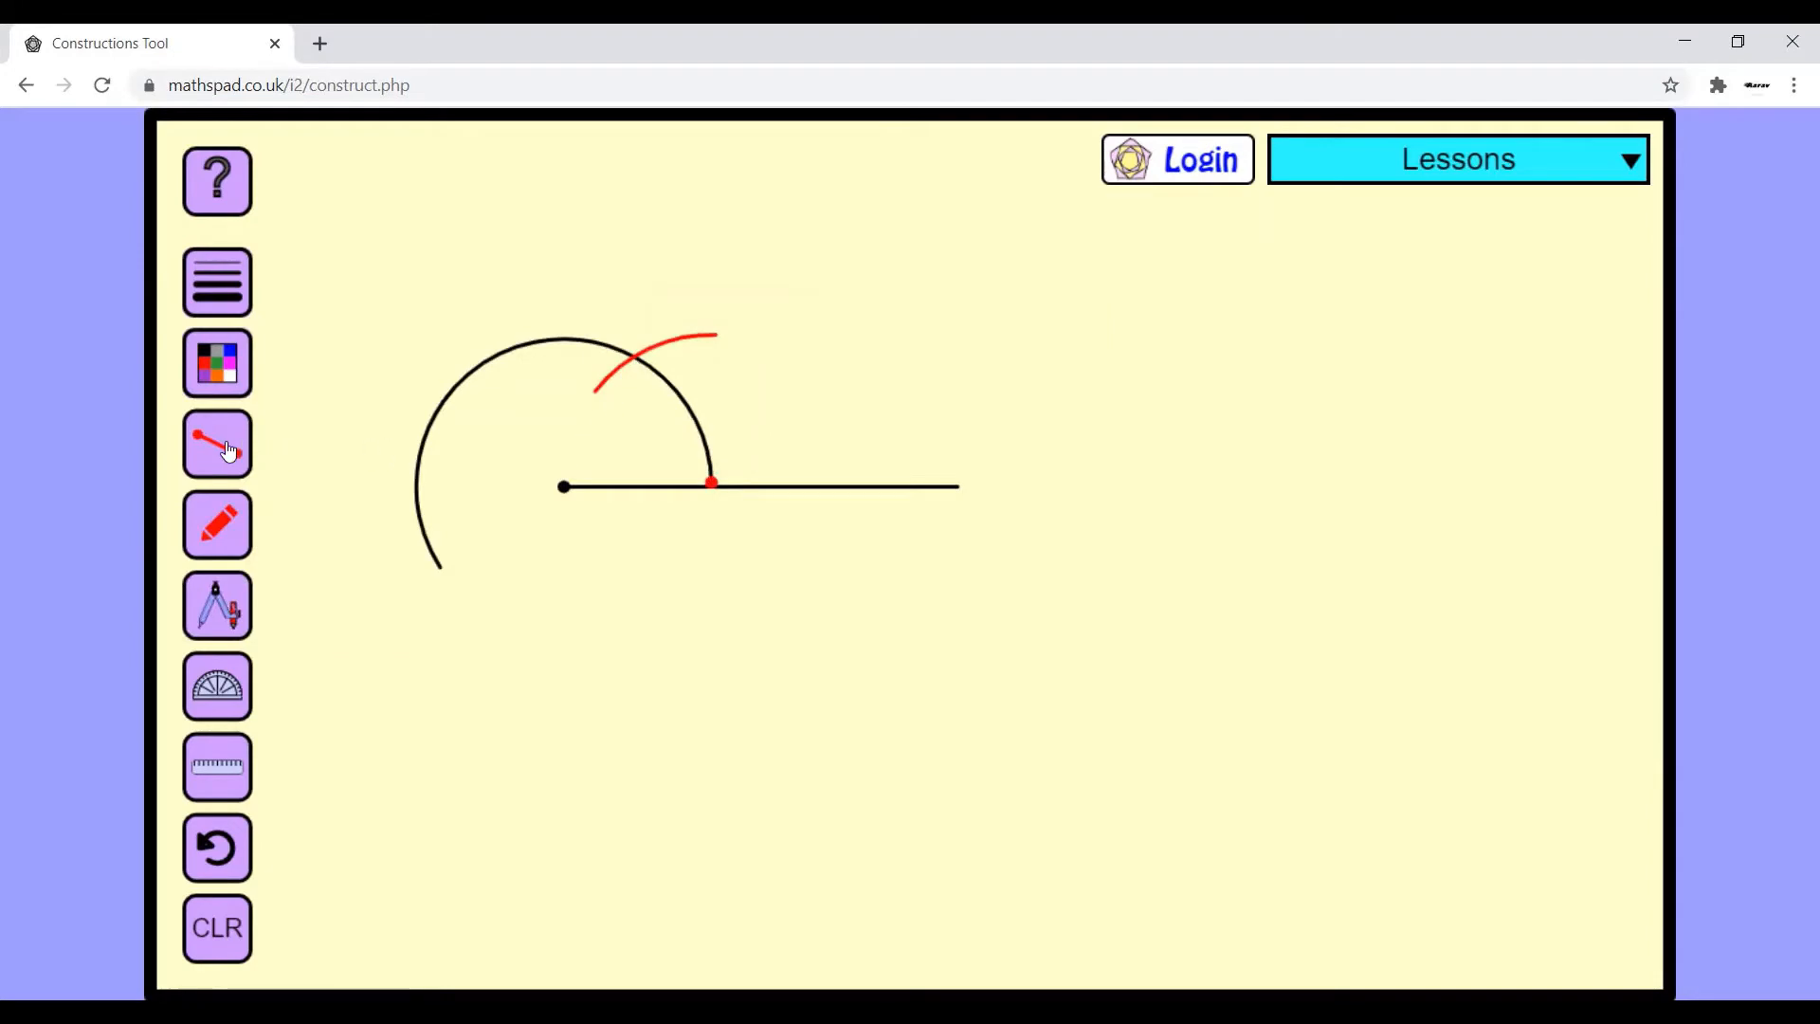
{"action": "left_click", "coordinate": [216, 445]}
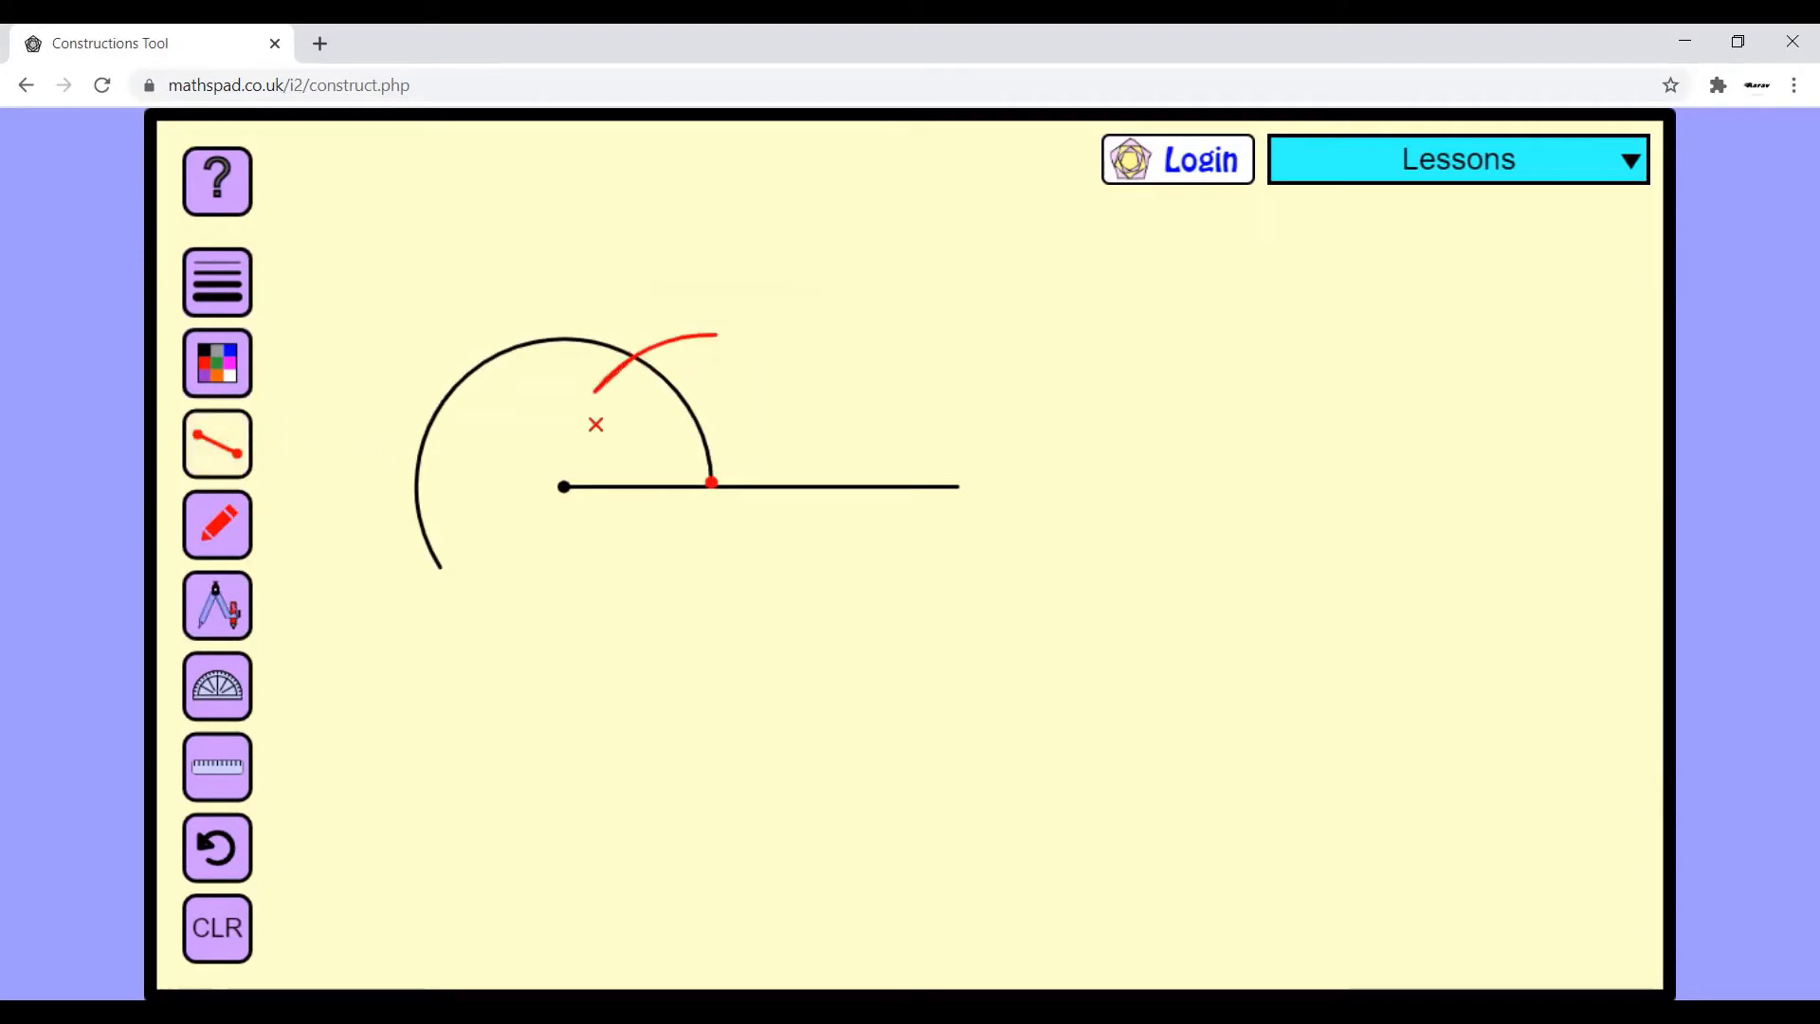
Draw a red line from the left endpoint through the arc crossing and check 60° with the protractor
{"action": "left_click_drag", "start_coordinate": [560, 485], "coordinate": [627, 353]}
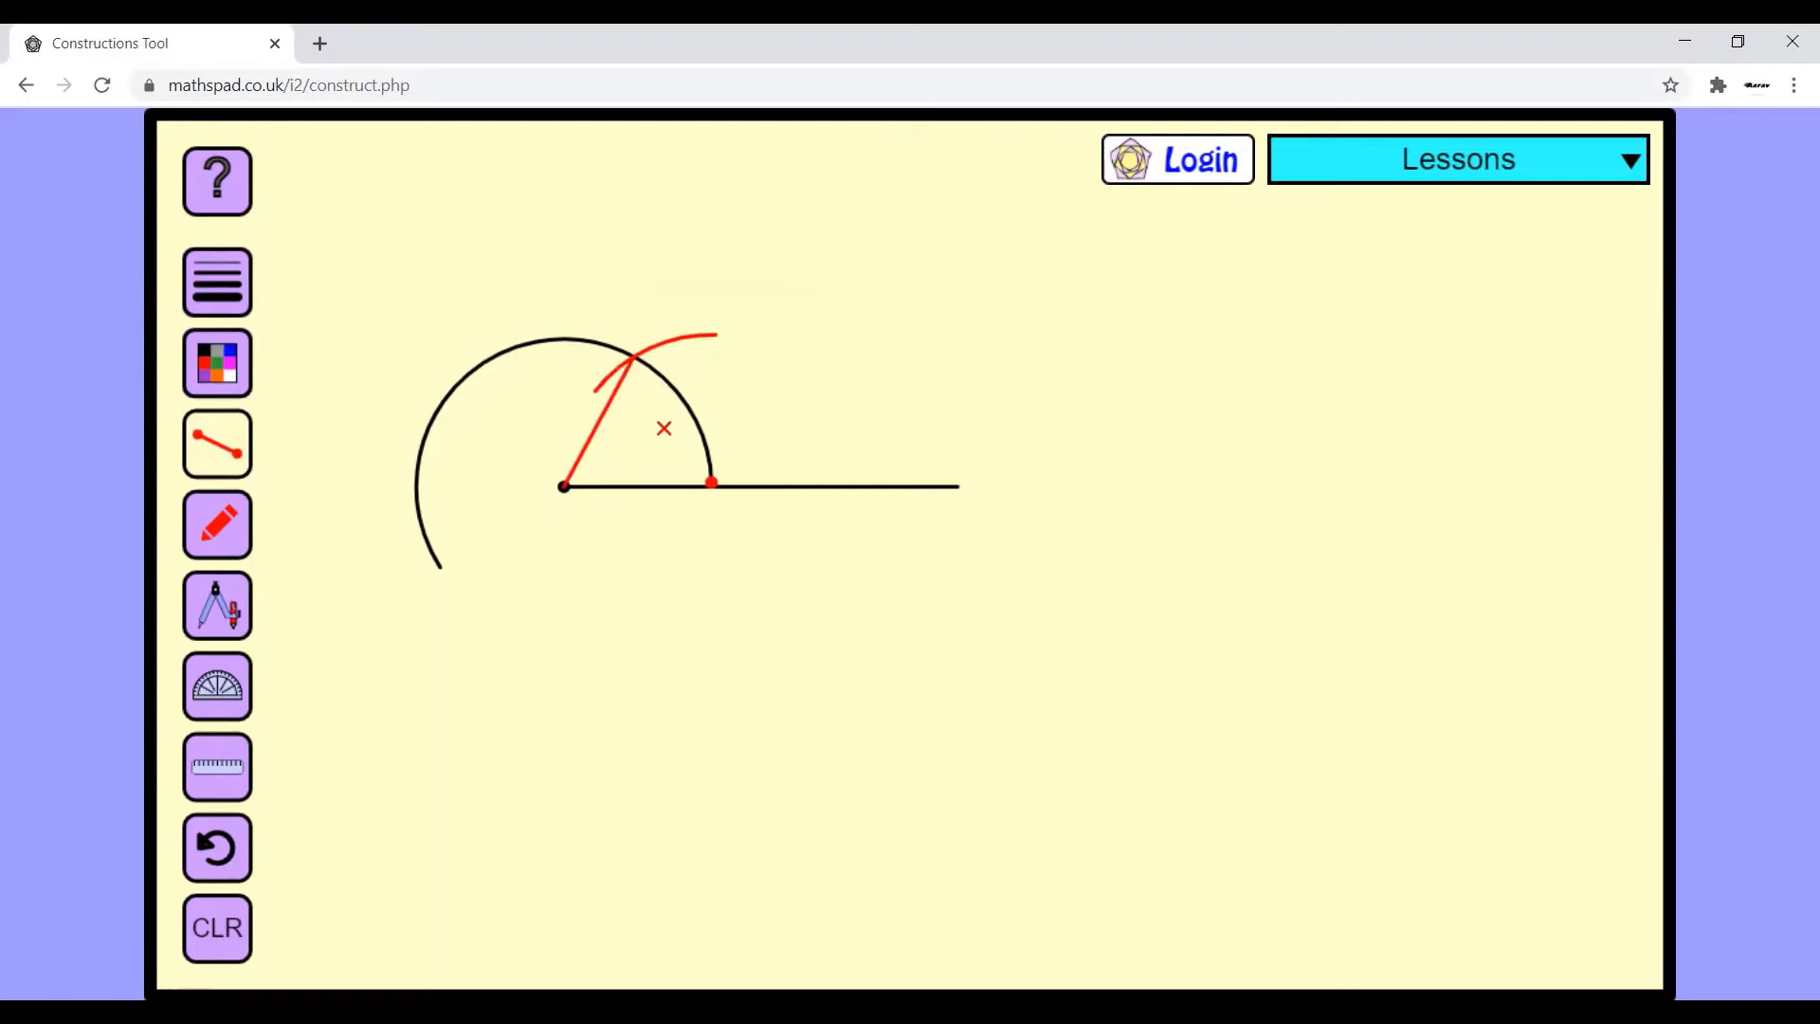
{"action": "left_click", "coordinate": [217, 685]}
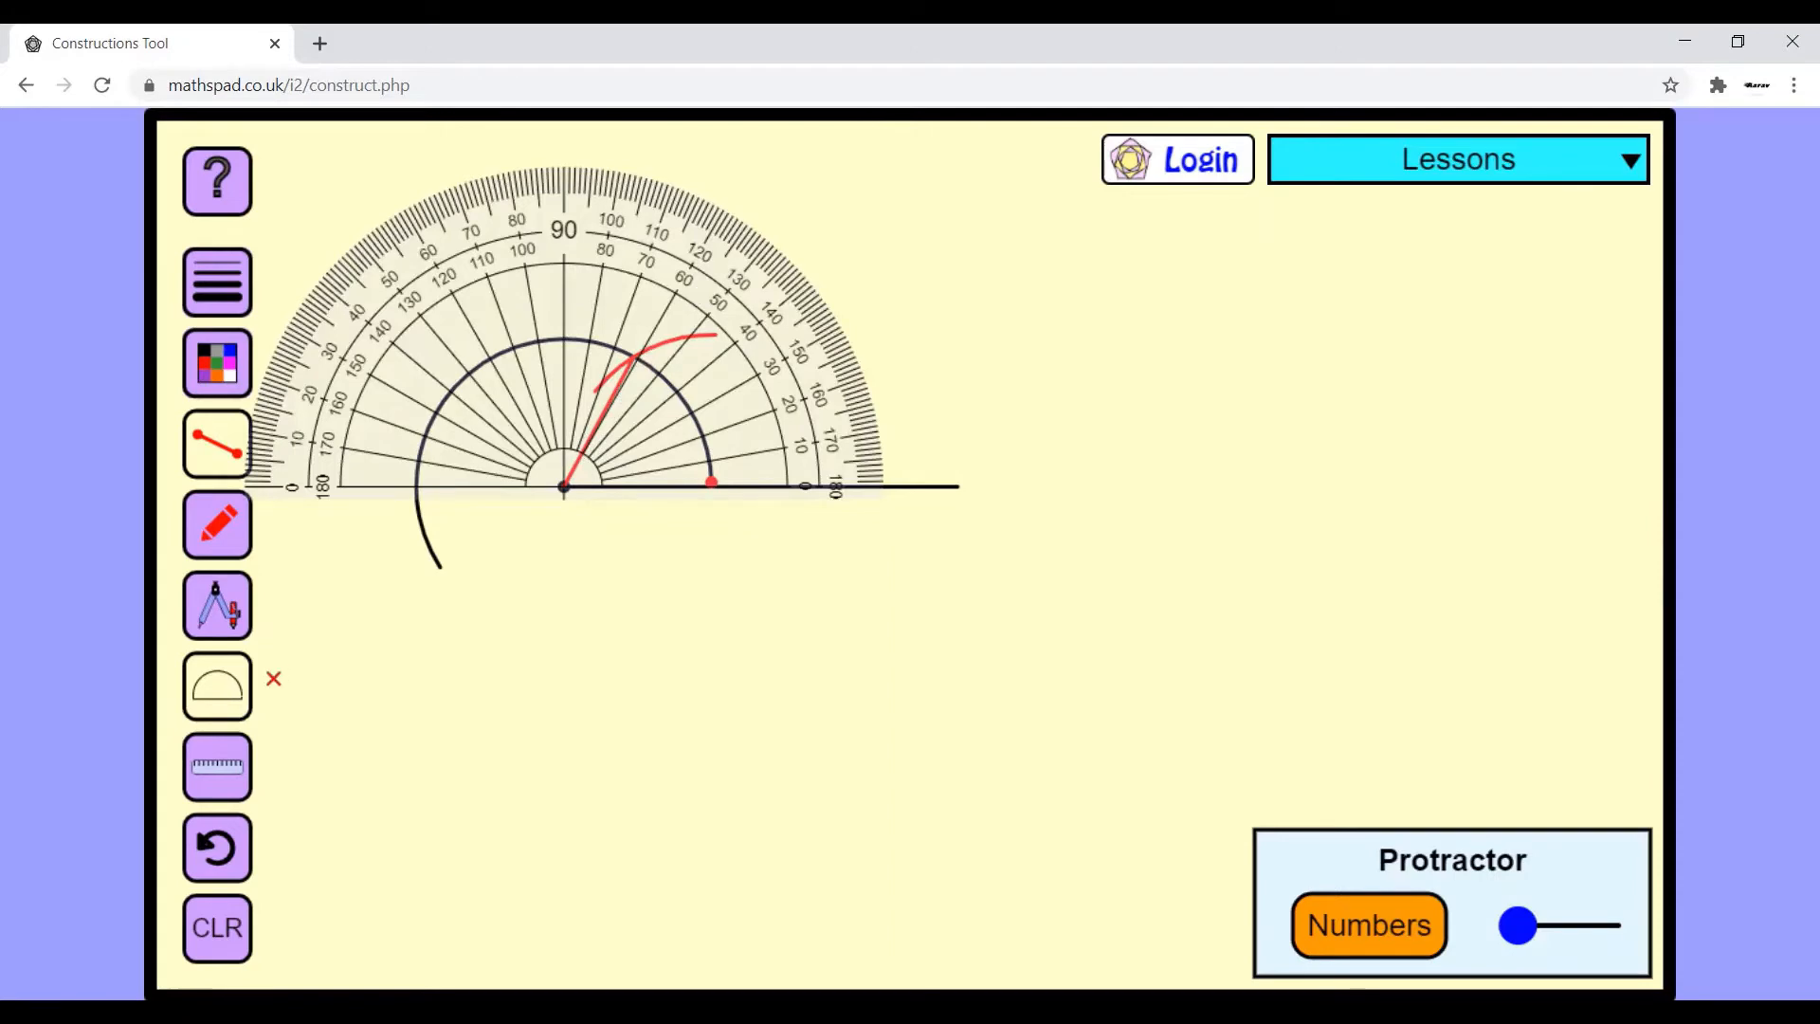
{"action": "left_click", "coordinate": [217, 685]}
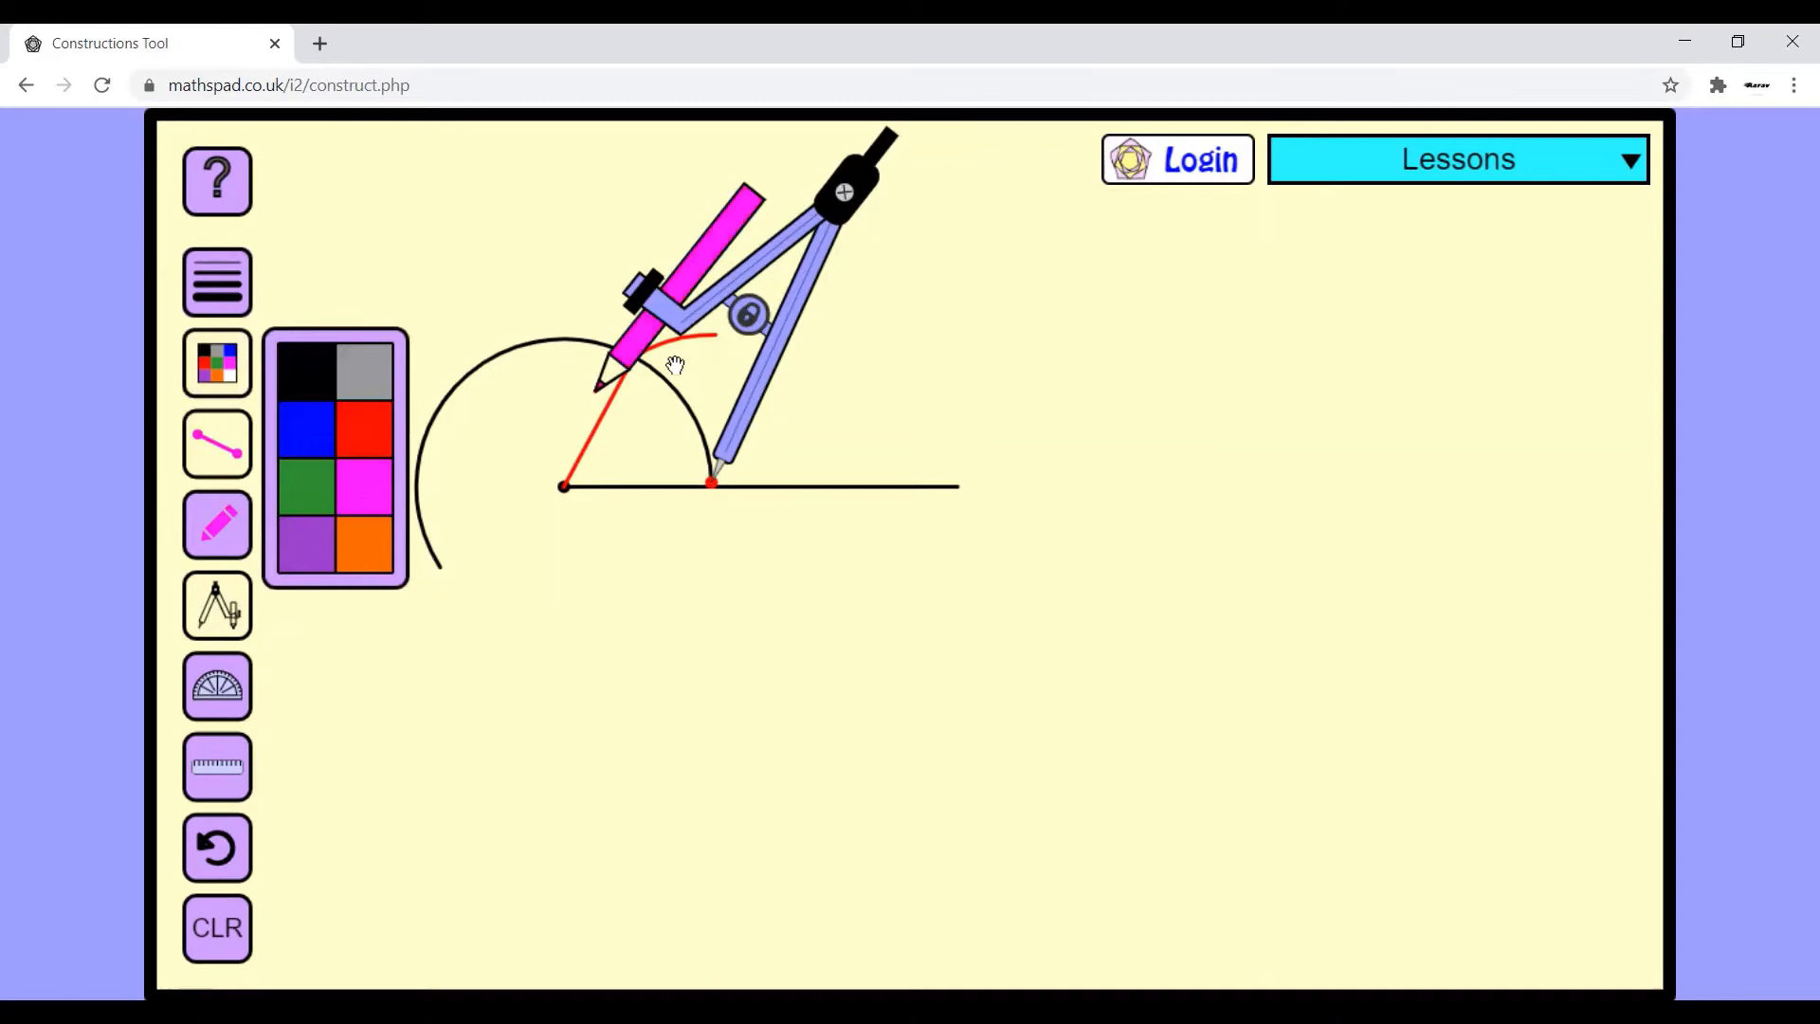
{"action": "left_click", "coordinate": [216, 361]}
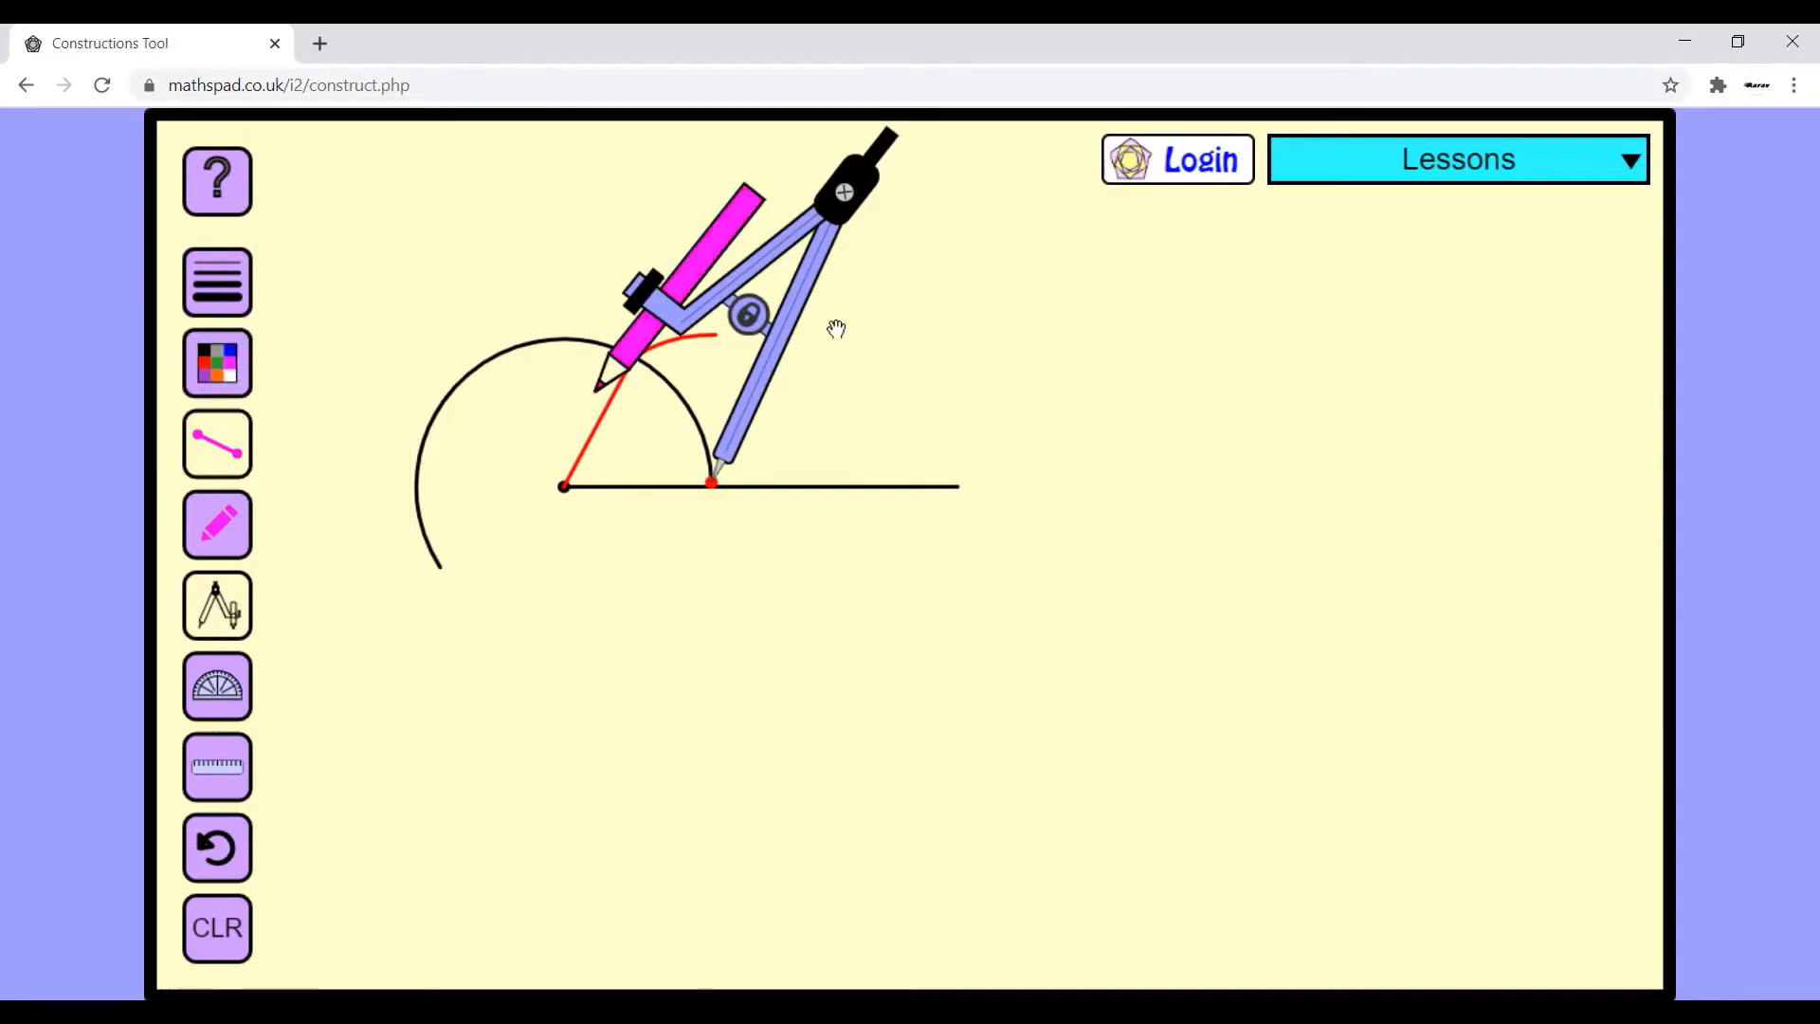
Draw pink compass arcs from the base-line point and the arc intersection
{"action": "left_click_drag", "start_coordinate": [837, 329], "coordinate": [698, 243]}
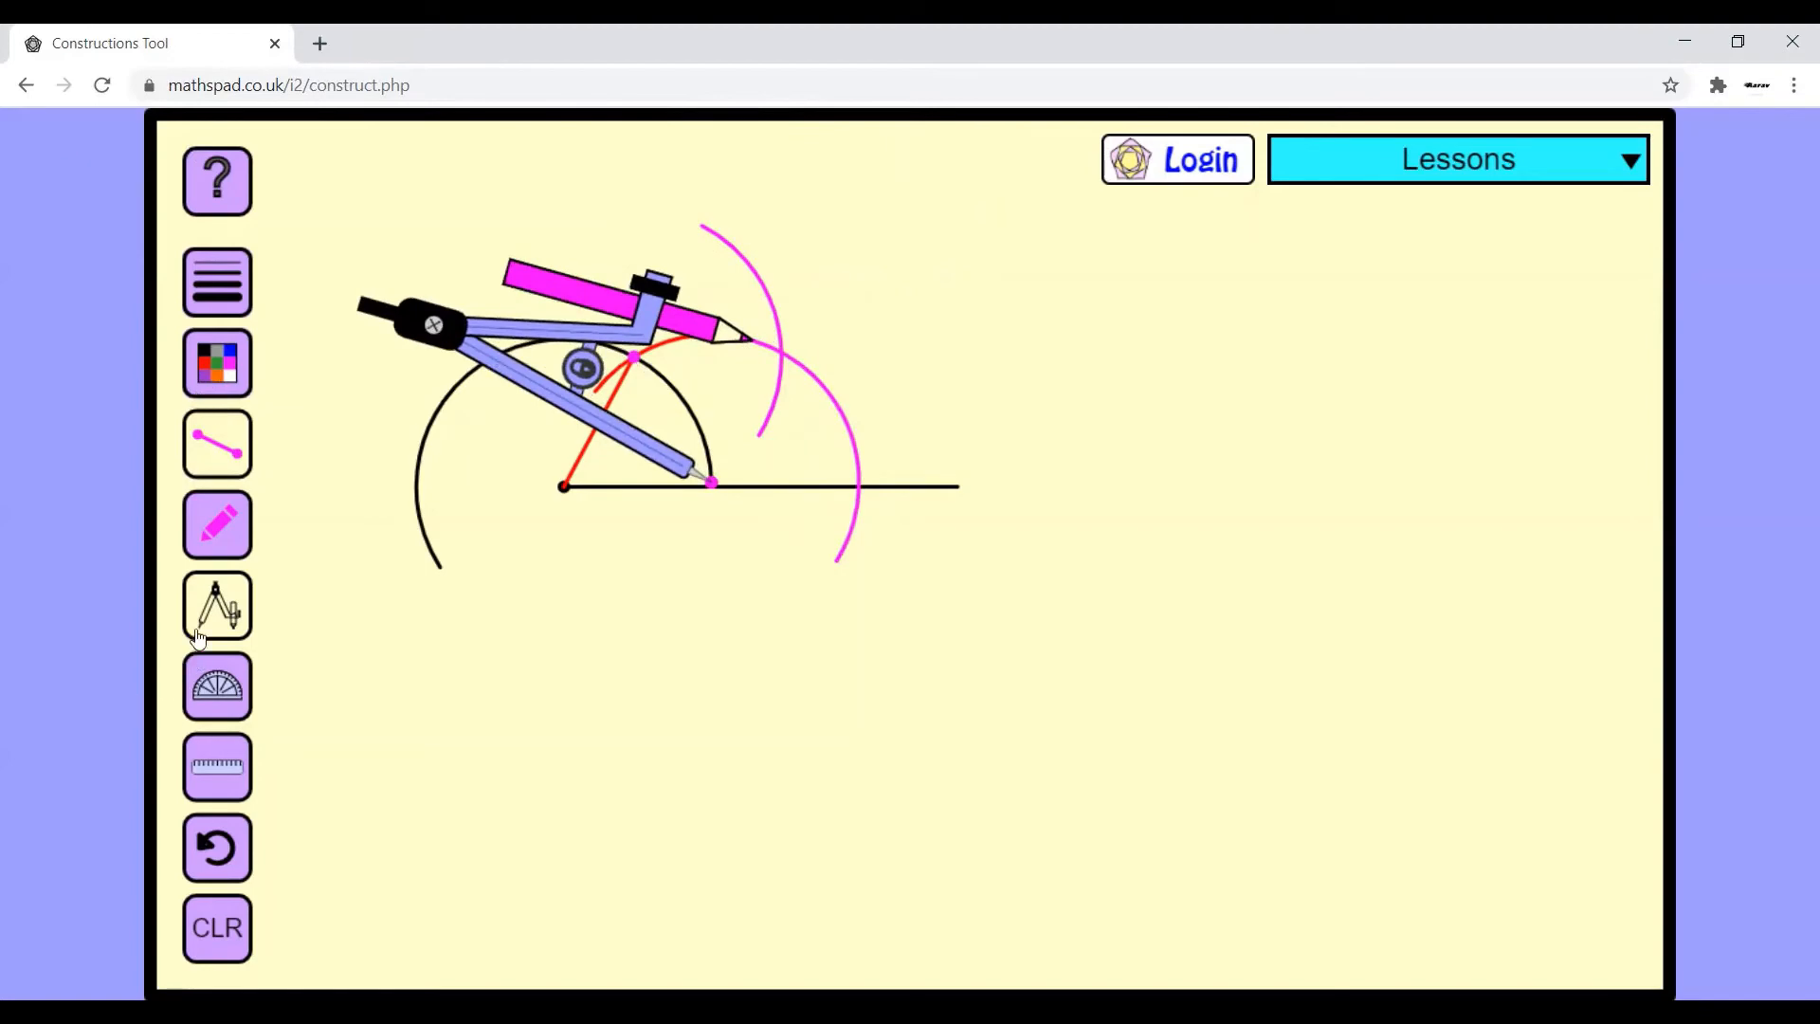
{"action": "left_click", "coordinate": [217, 684]}
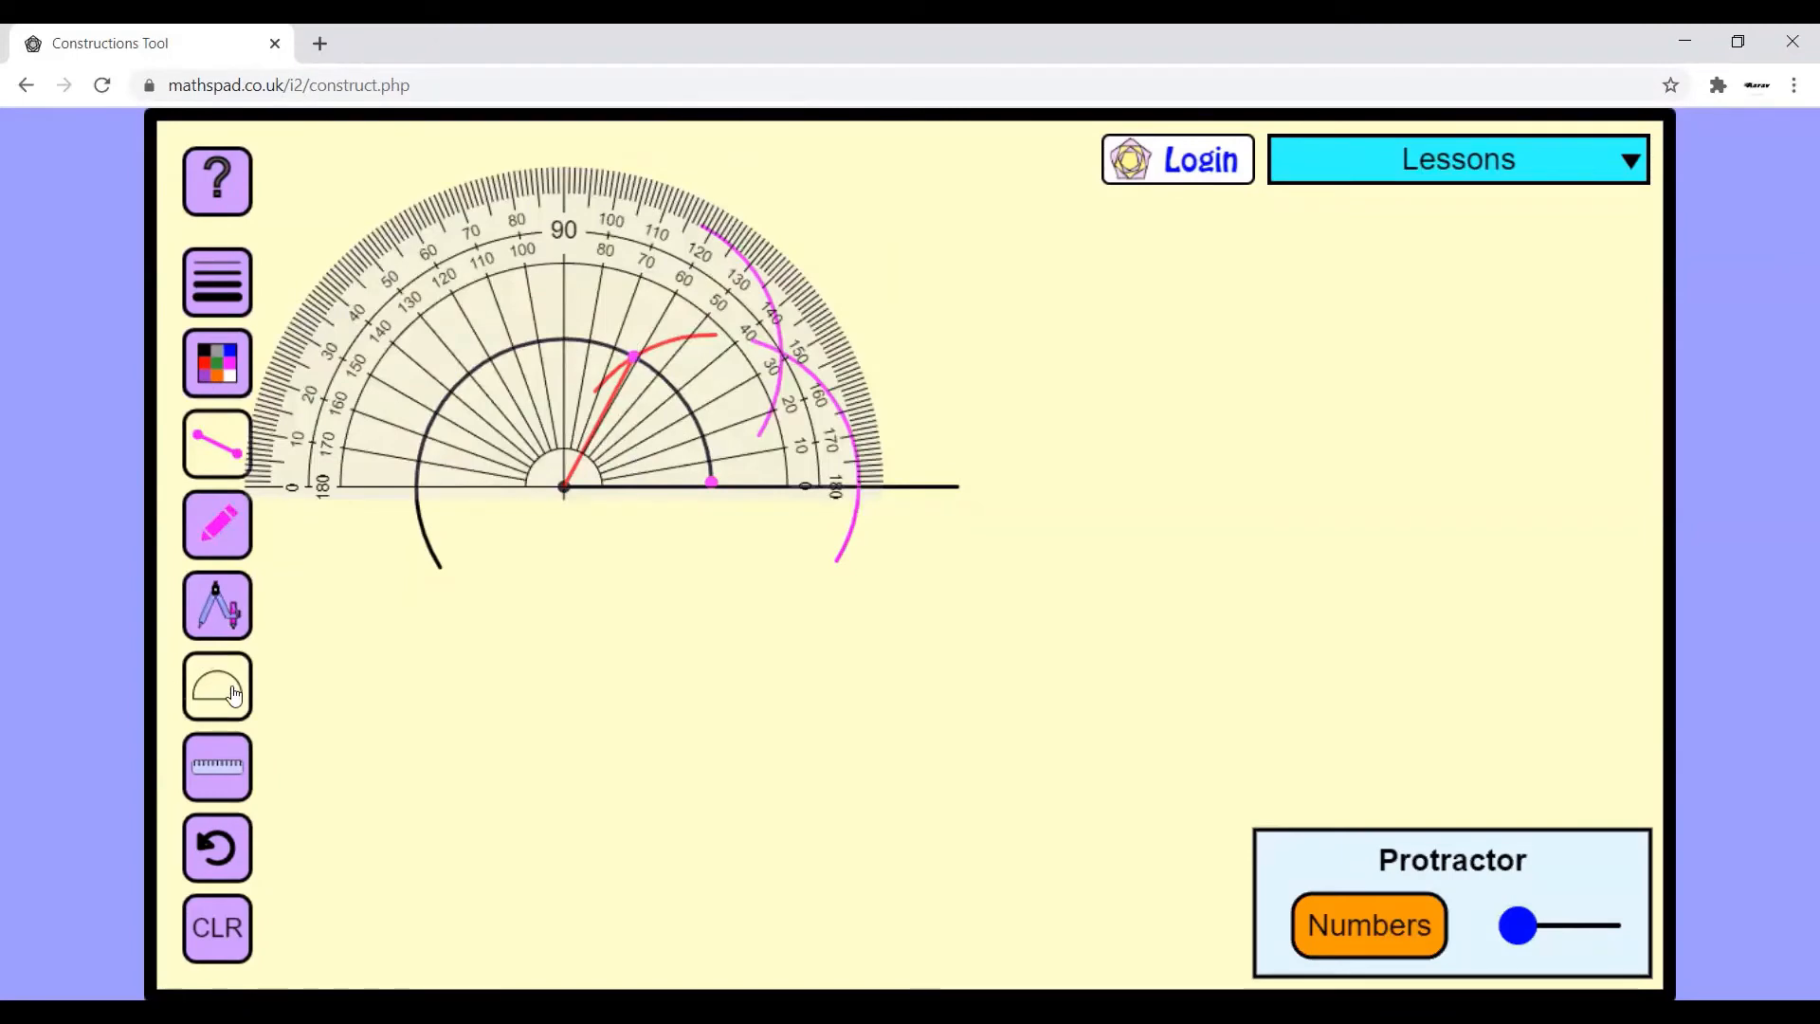
Draw the pink bisector through the pink arcs' crossing and verify it with the protractor
{"action": "left_click", "coordinate": [217, 684]}
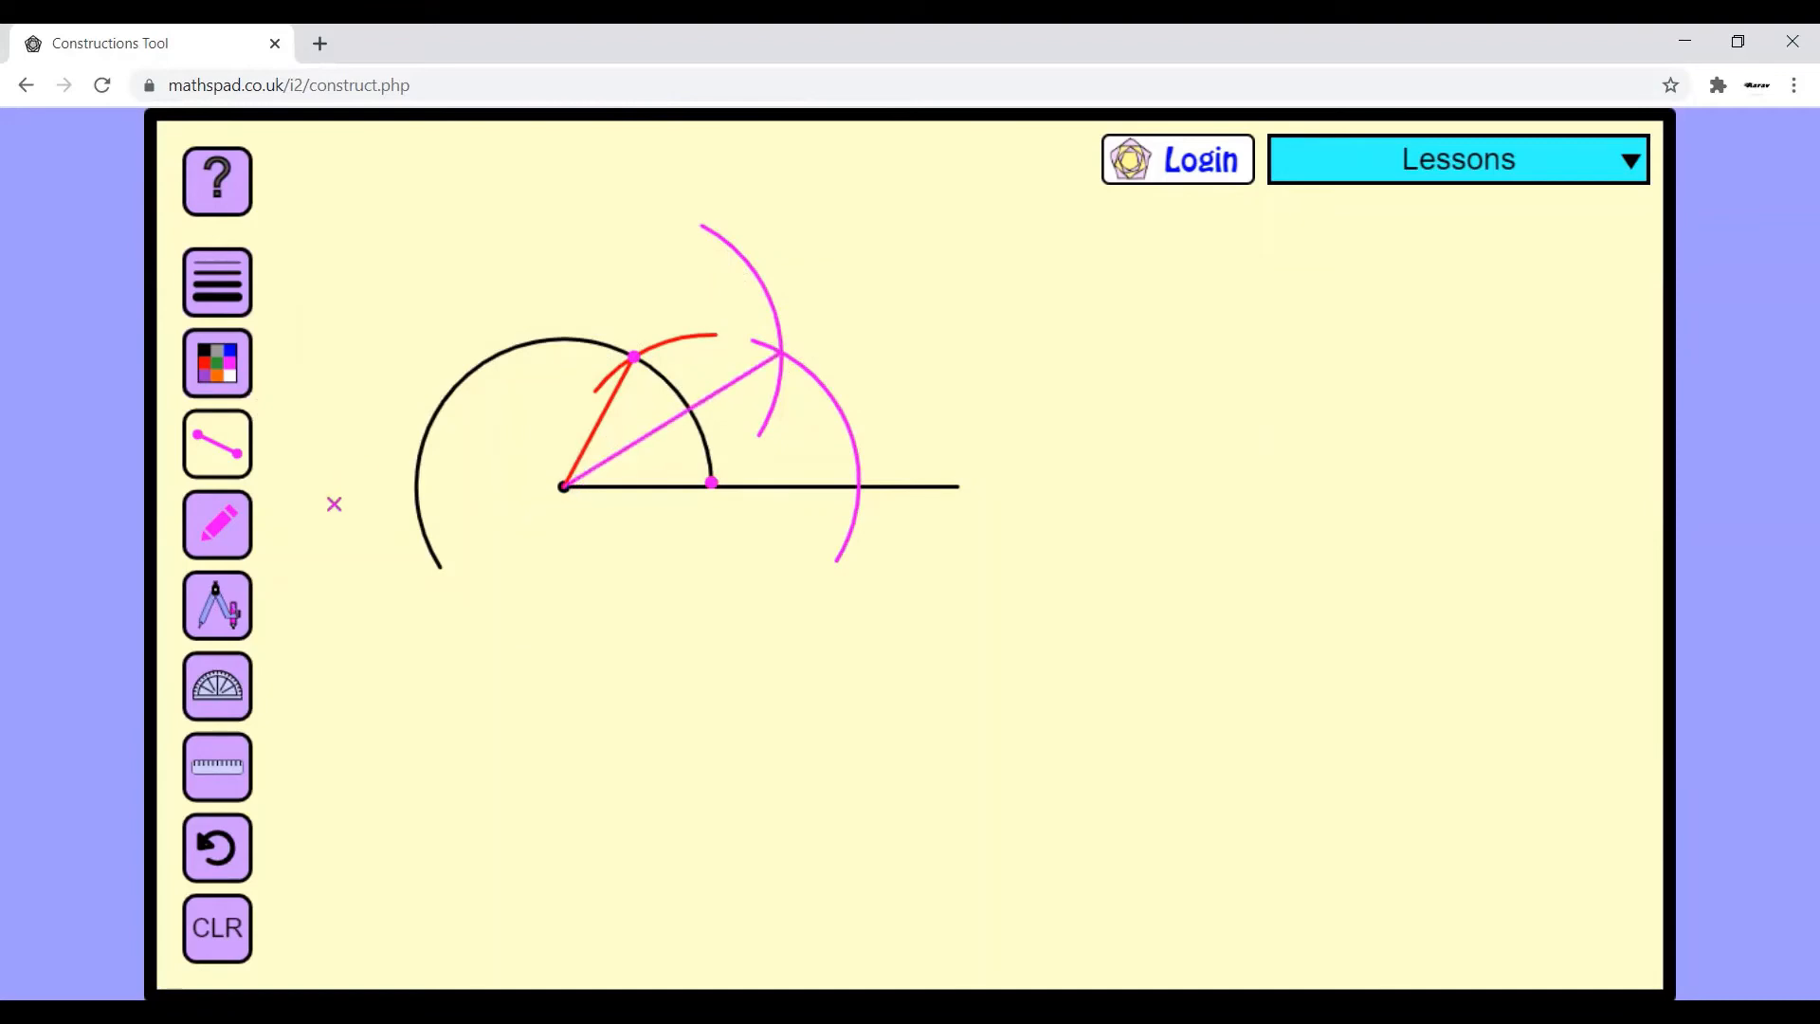
{"action": "left_click", "coordinate": [217, 685]}
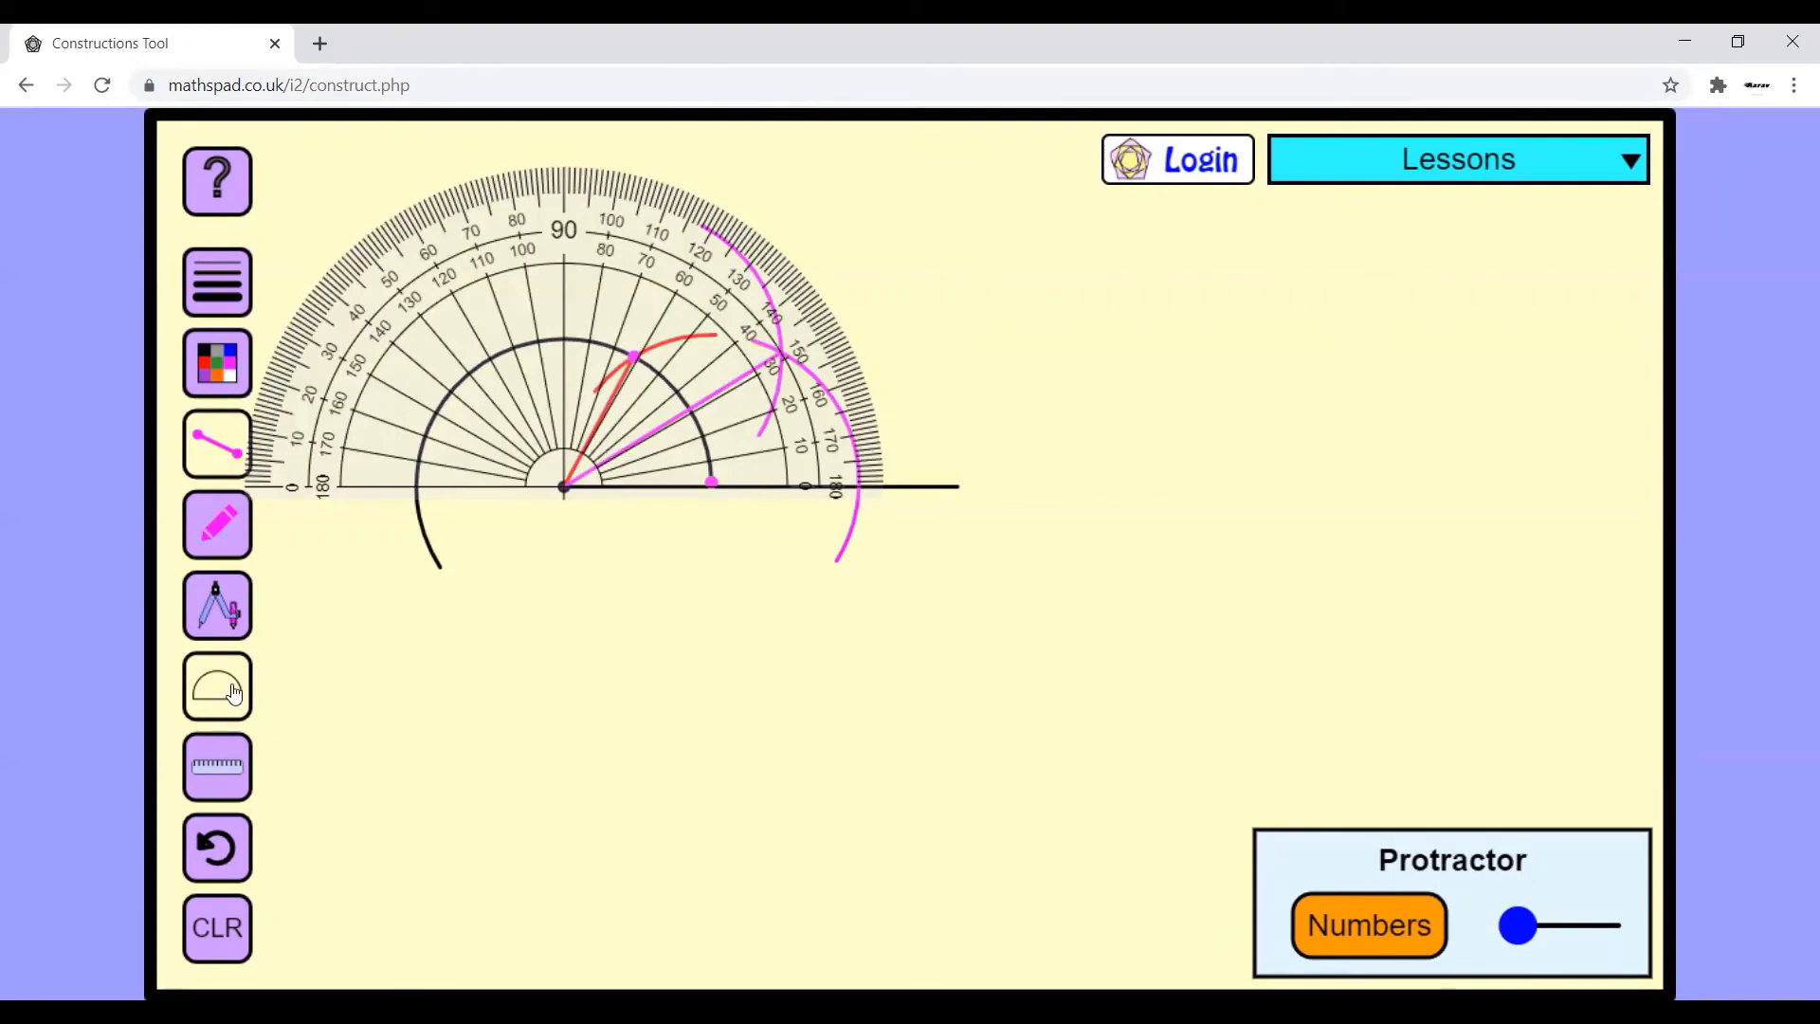
{"action": "left_click", "coordinate": [217, 684]}
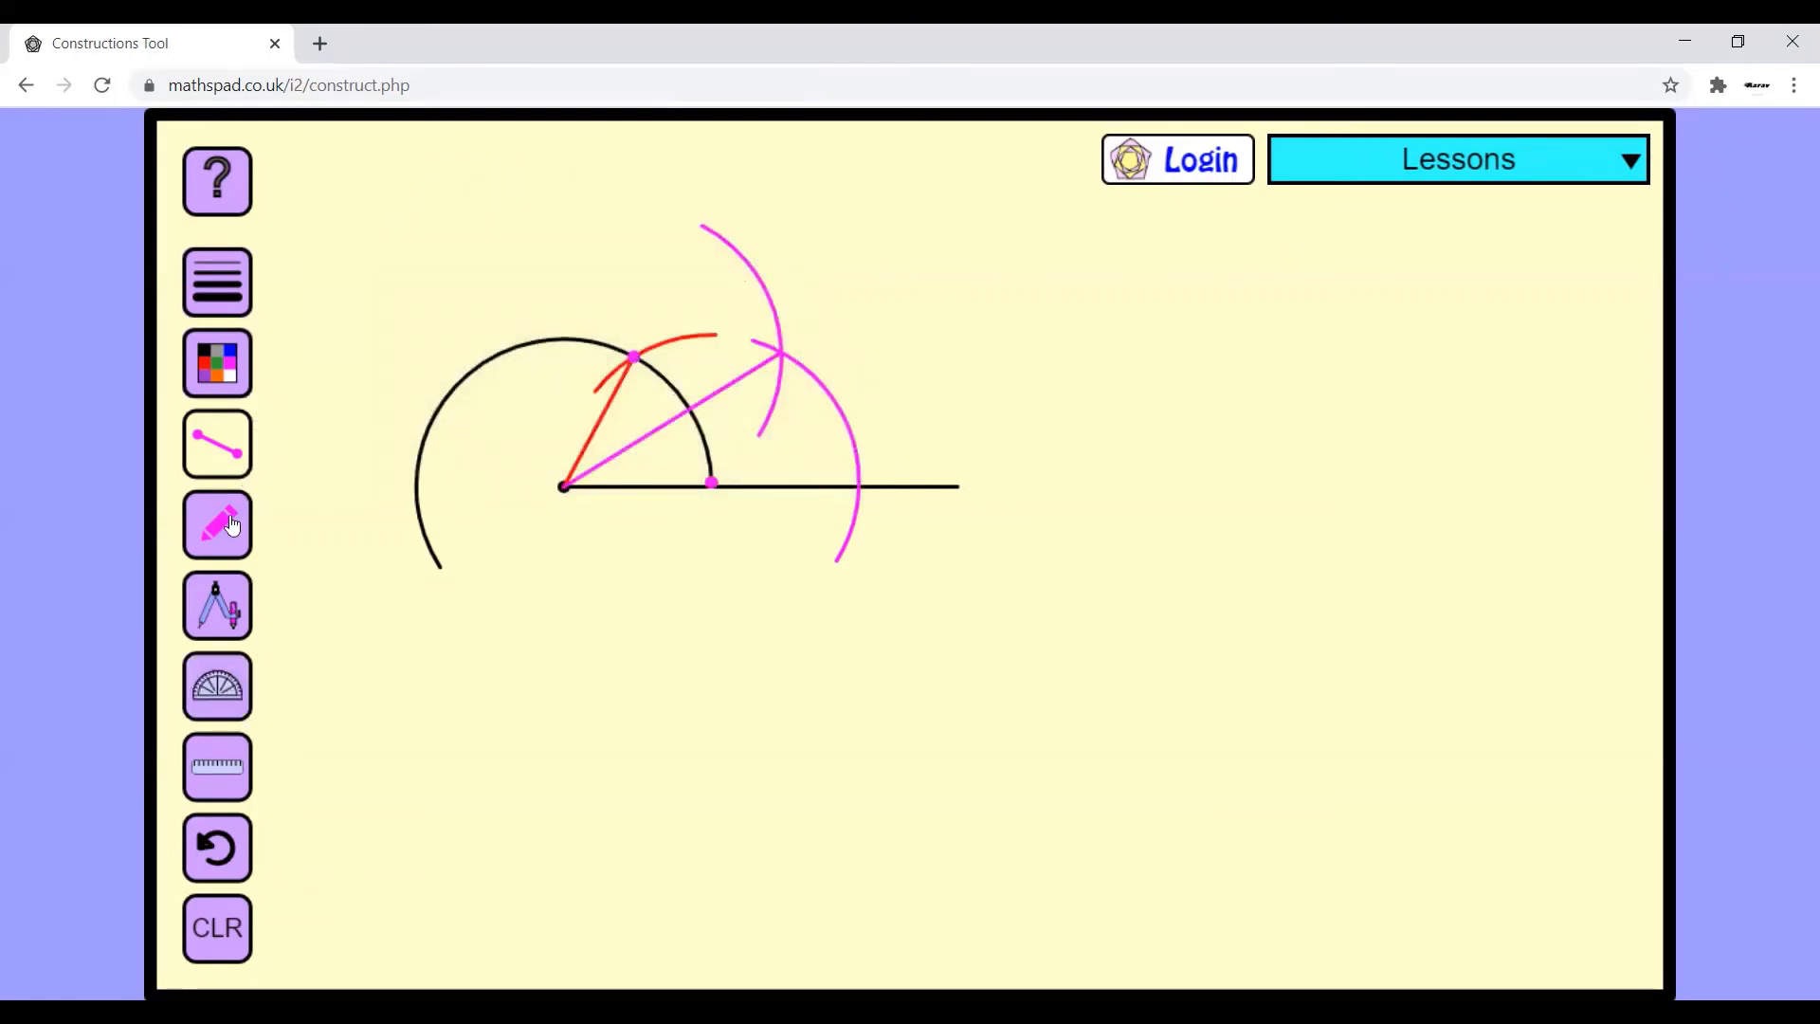
Handwrite a black angle arc and '30°' label between the base line and bisector
{"action": "left_click", "coordinate": [217, 362]}
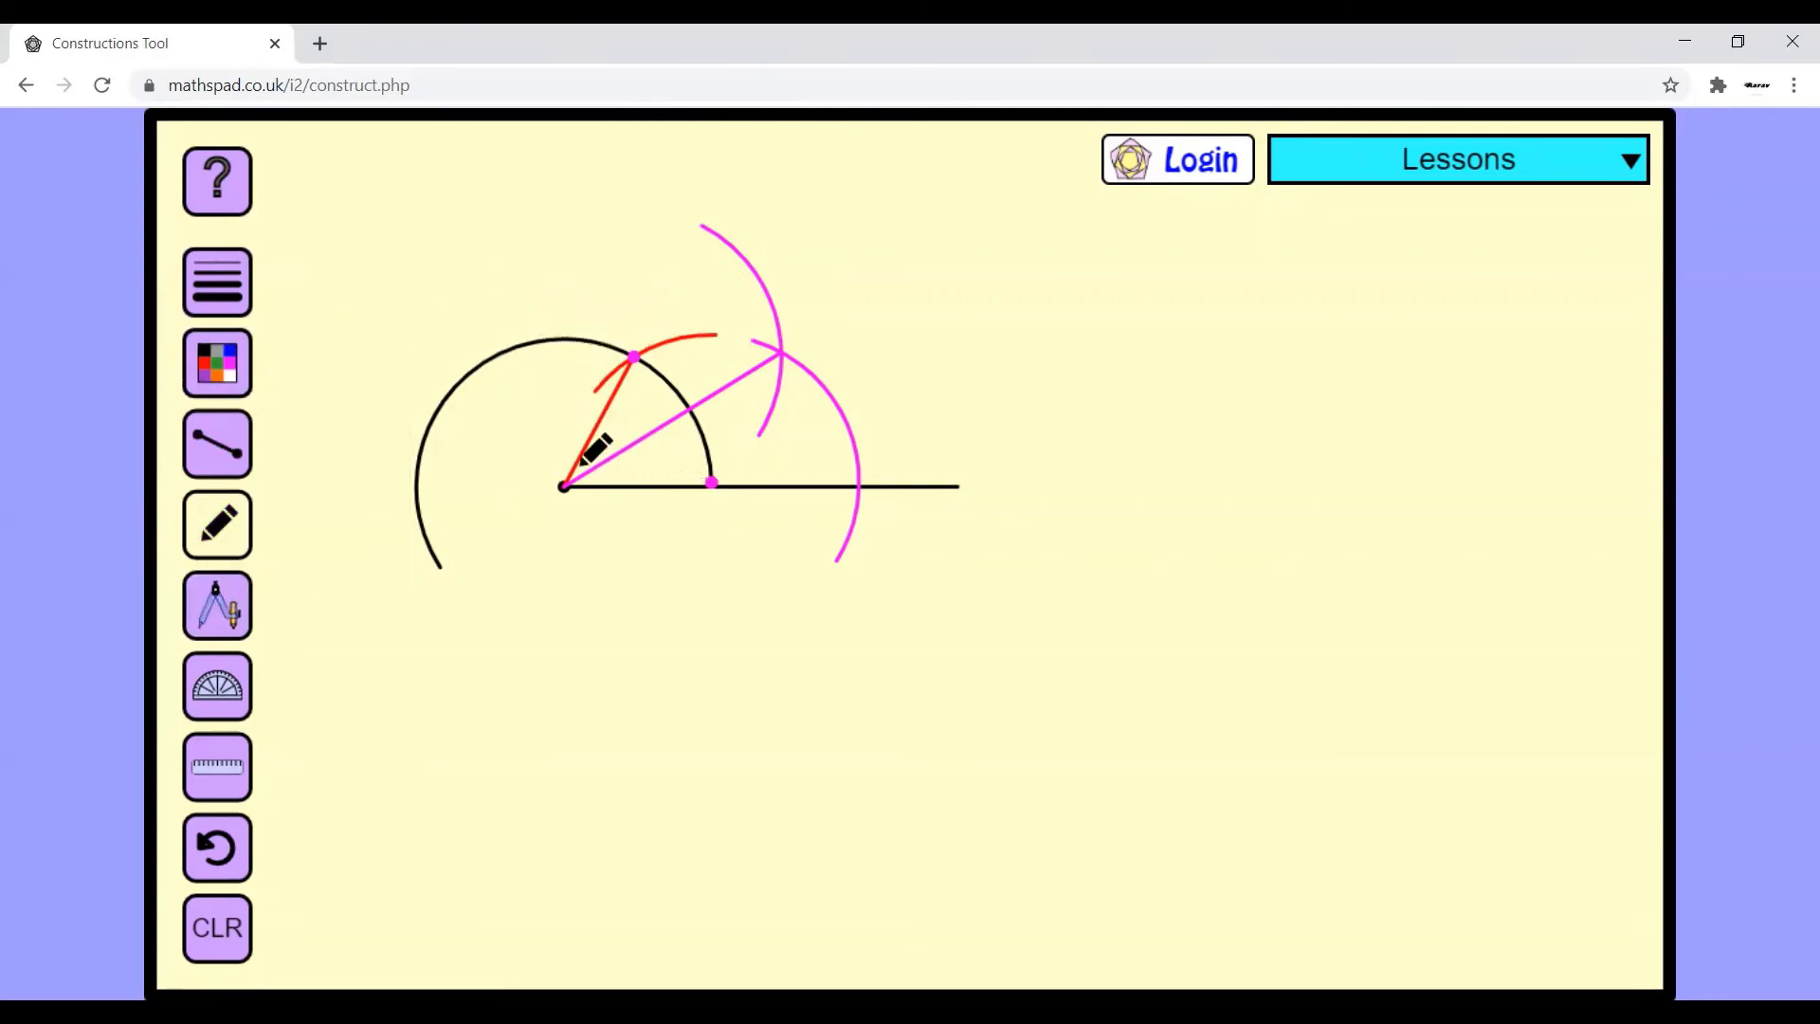
{"action": "mouse_move", "coordinate": [610, 458]}
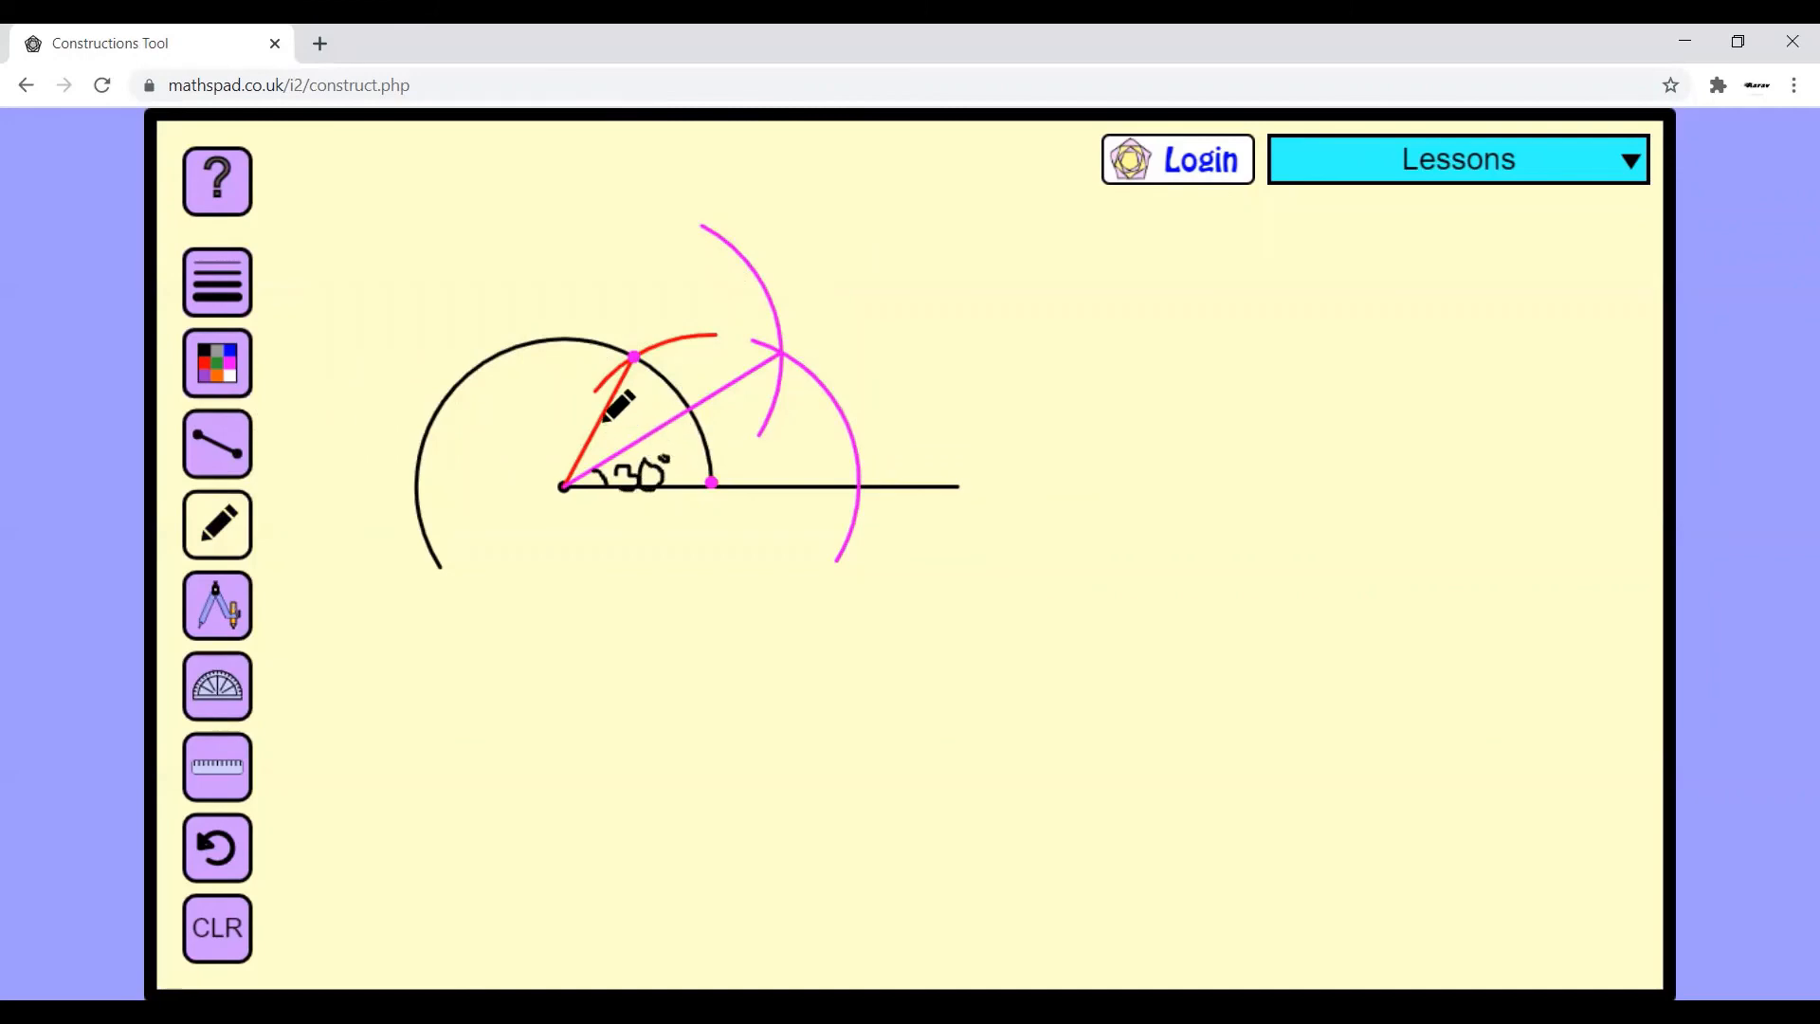
{"action": "left_click_drag", "start_coordinate": [563, 485], "coordinate": [697, 423]}
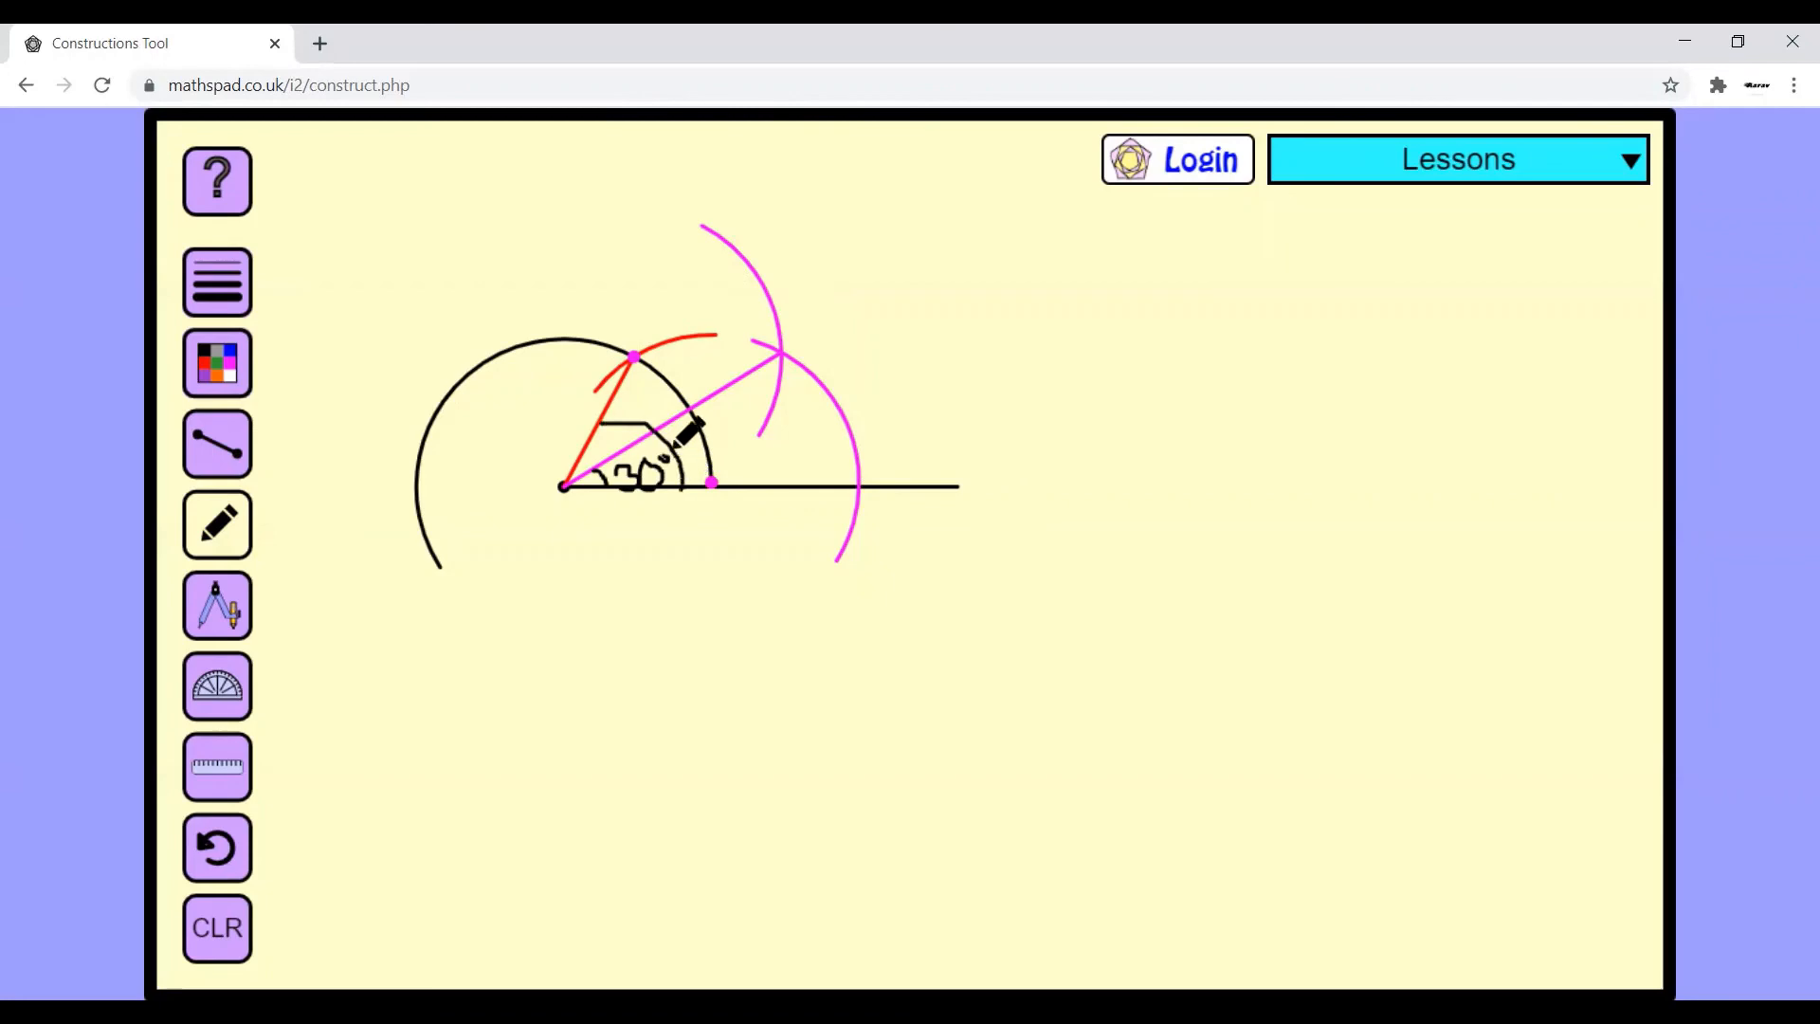